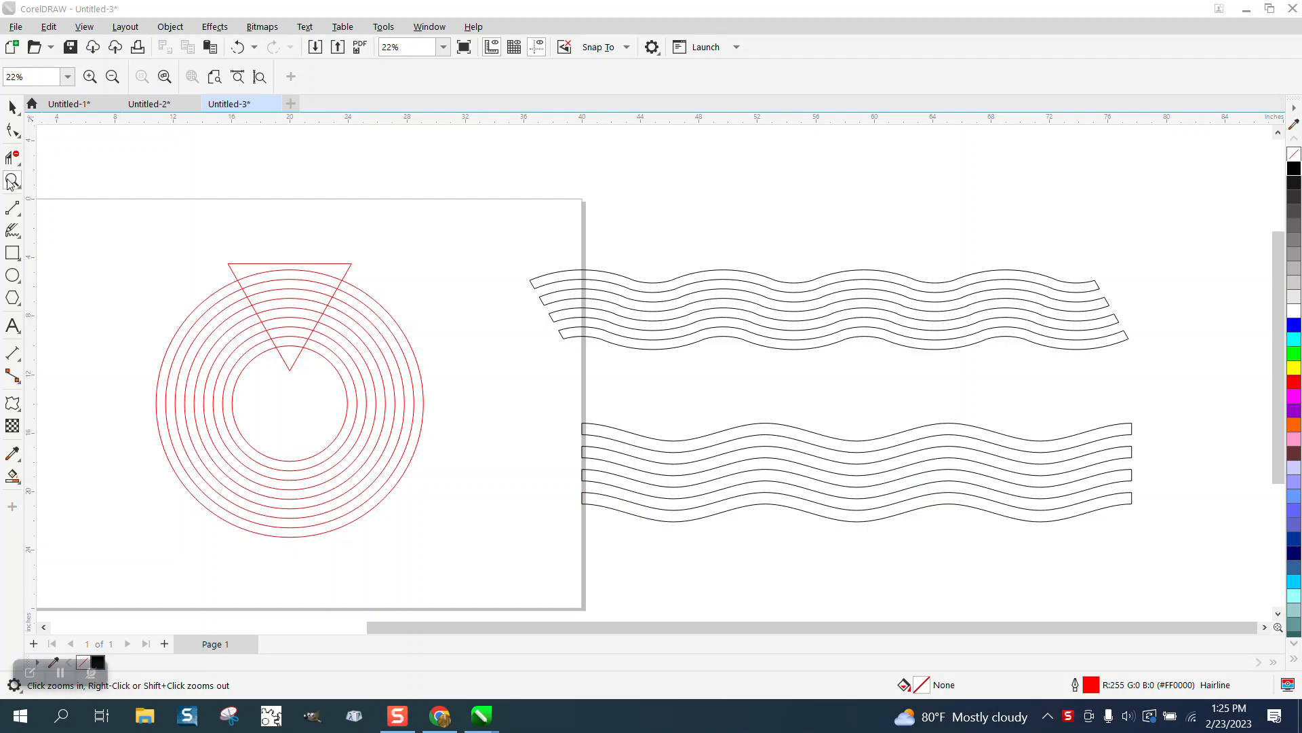
Zoom out to view the ring design and ready a fill tool from the toolbox flyout.
click(686, 350)
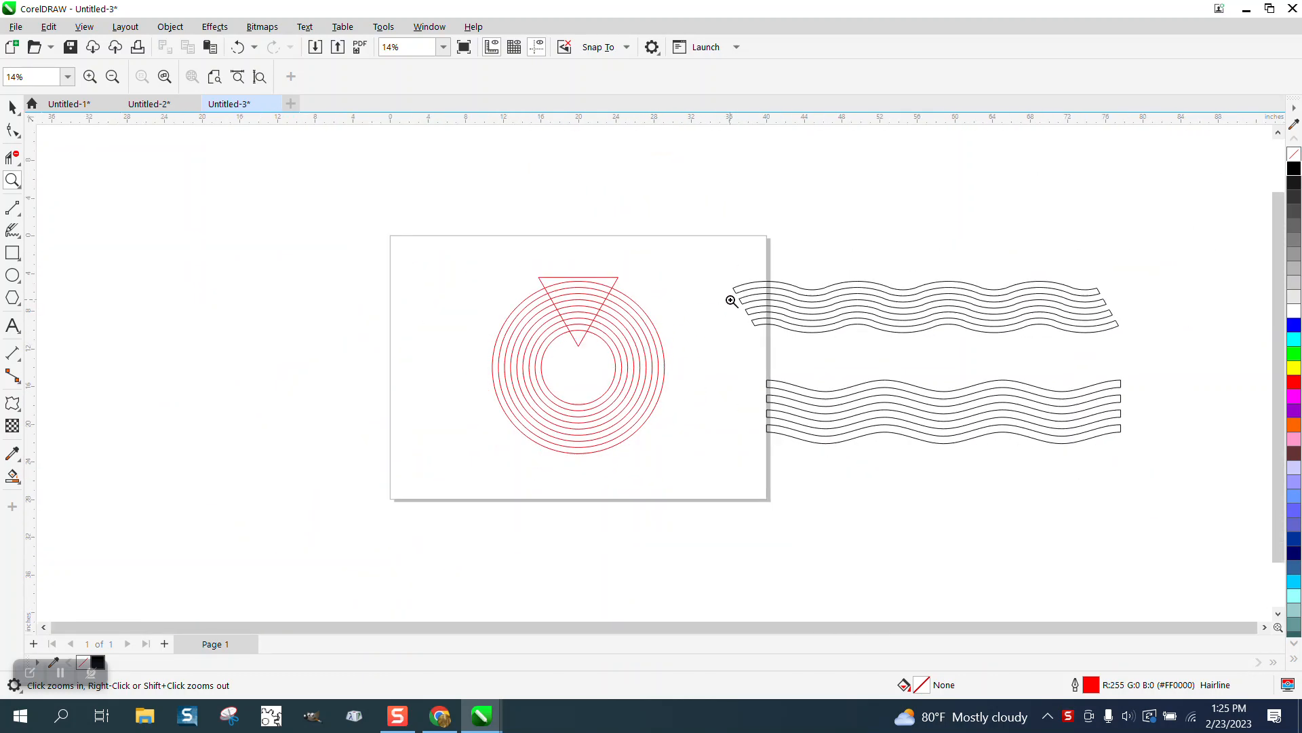
click(731, 300)
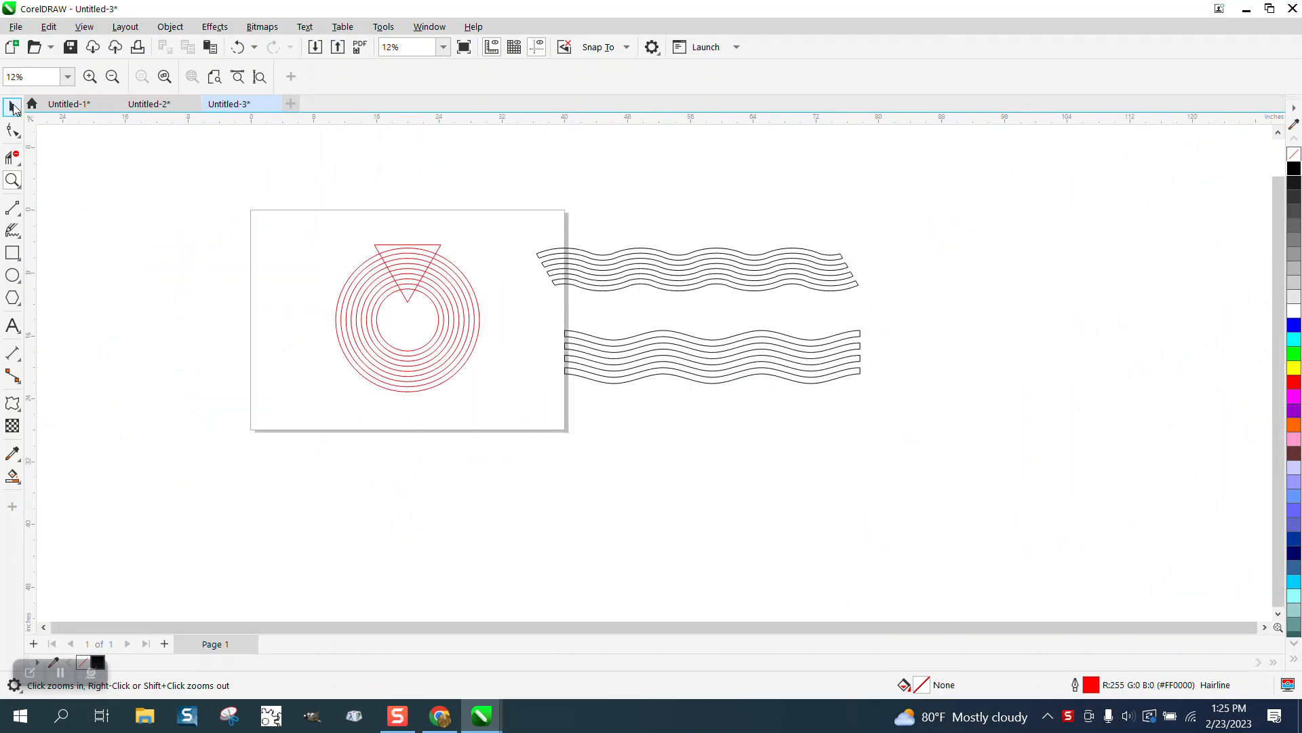
click(13, 206)
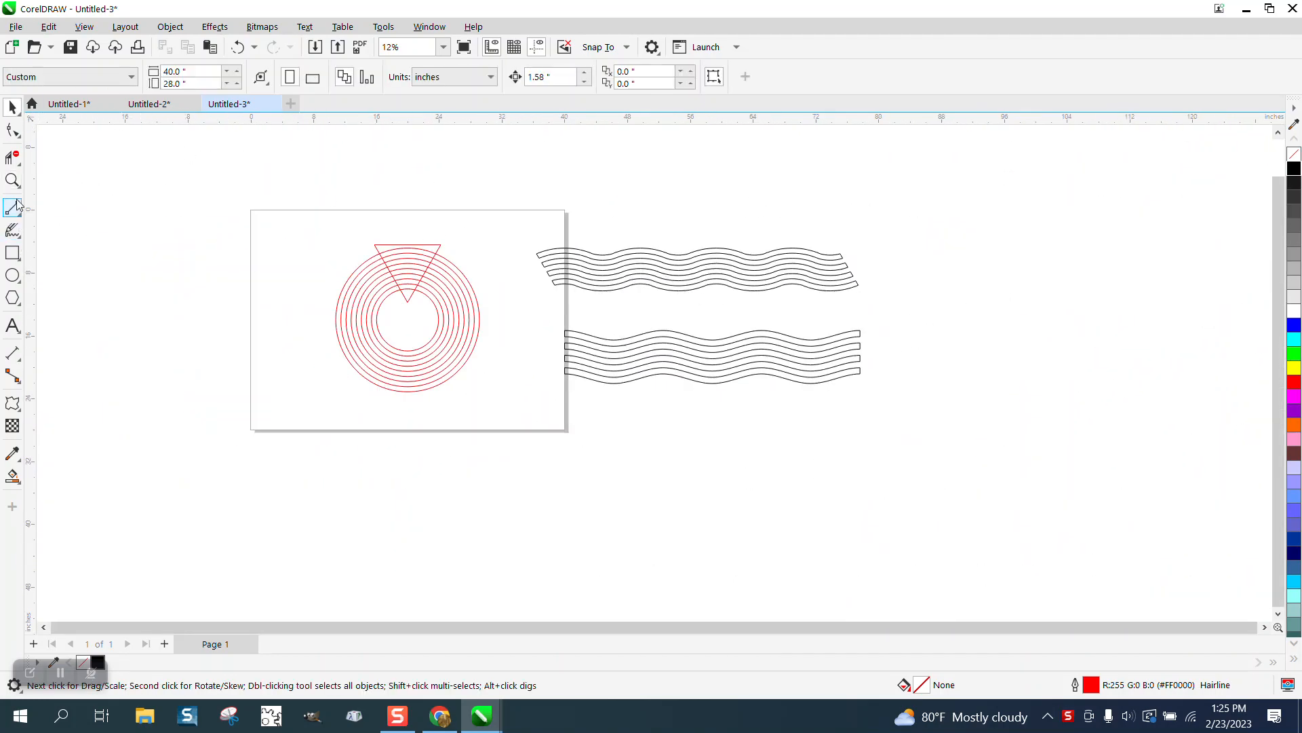
click(12, 476)
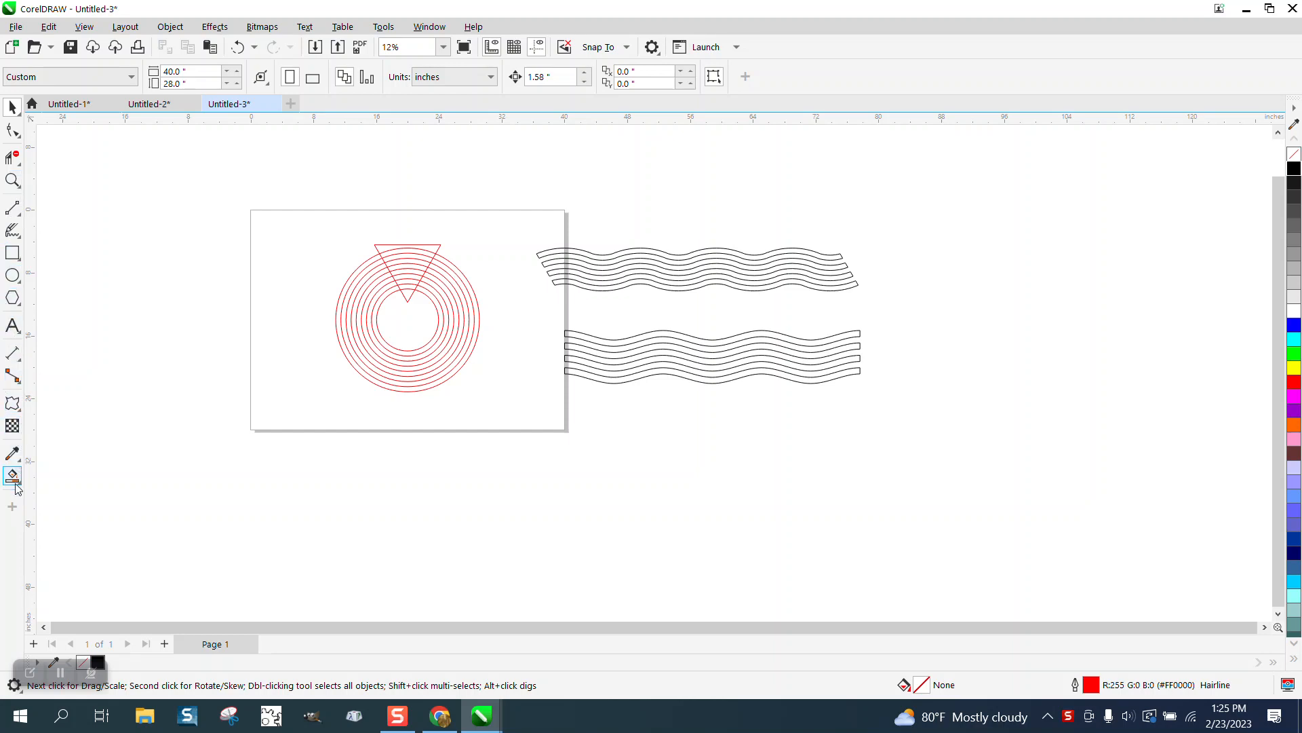
click(12, 476)
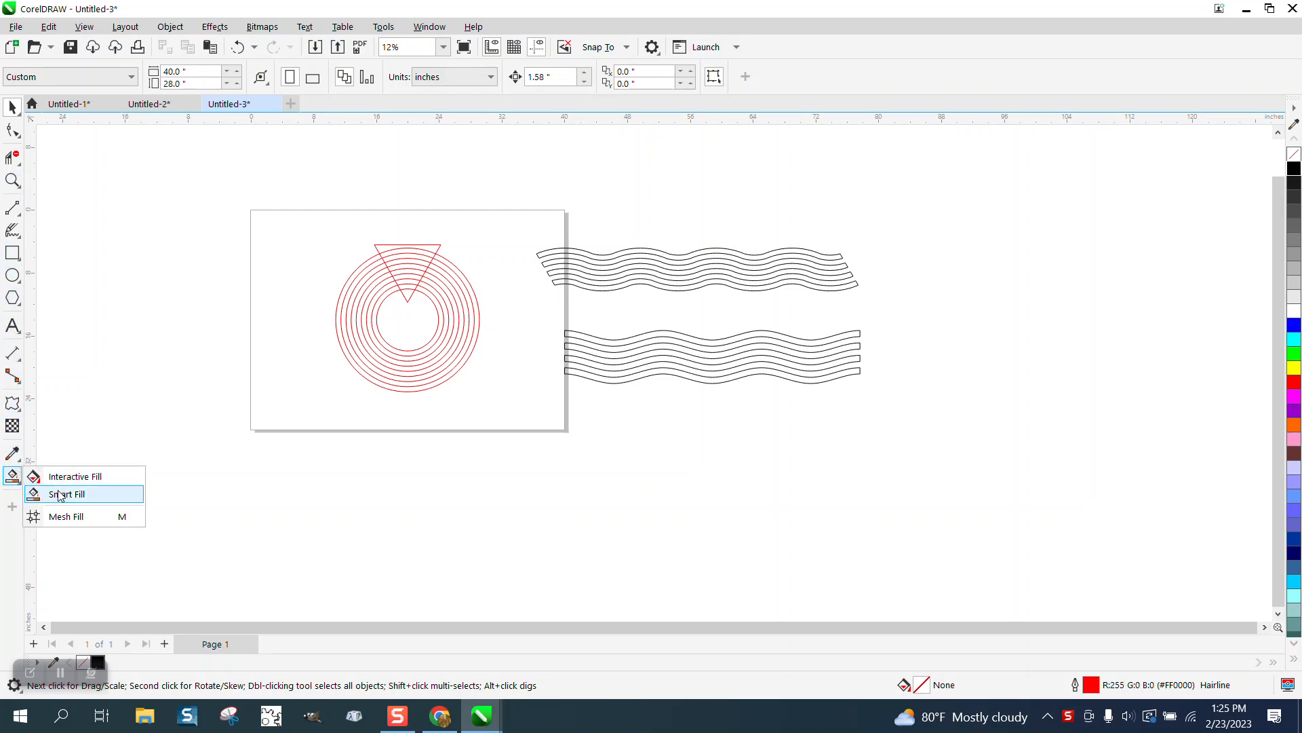
click(65, 494)
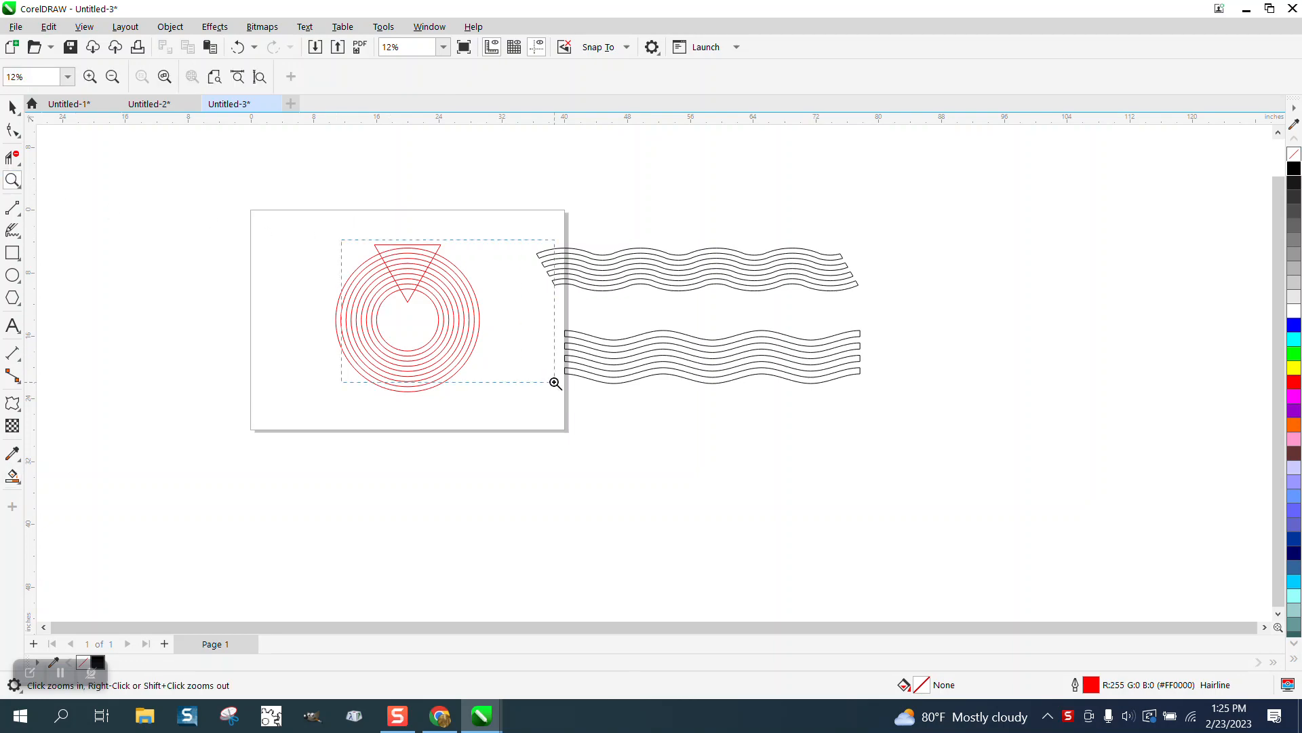
Set the nudge distance to 10 inches and switch to Smart Fill for enclosed regions.
click(555, 382)
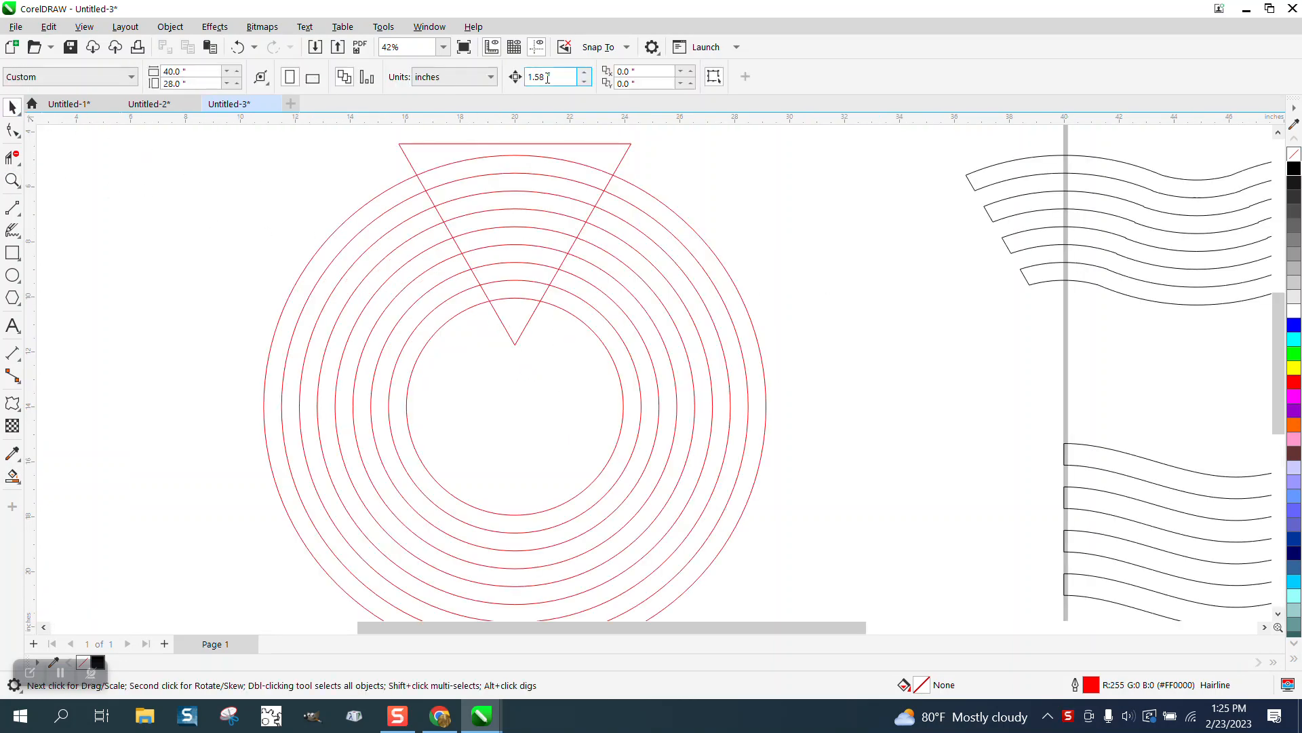
click(550, 76)
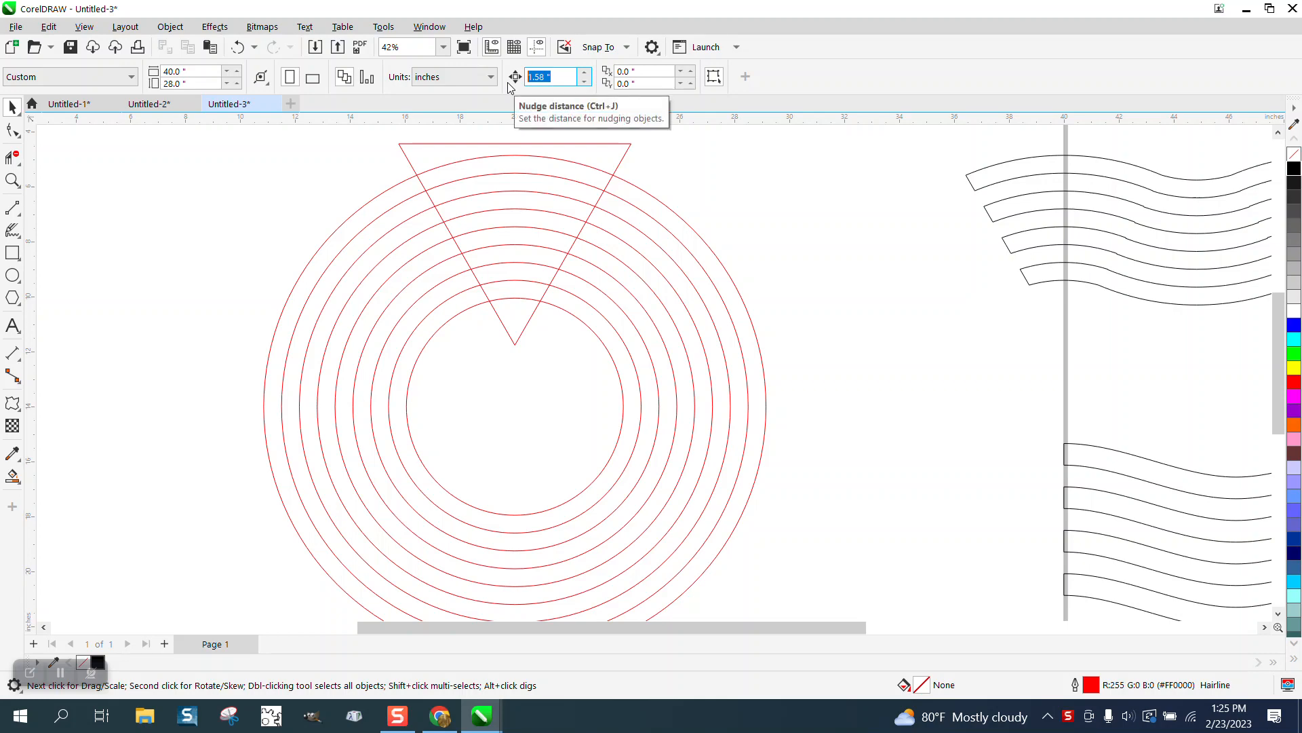
text(10)
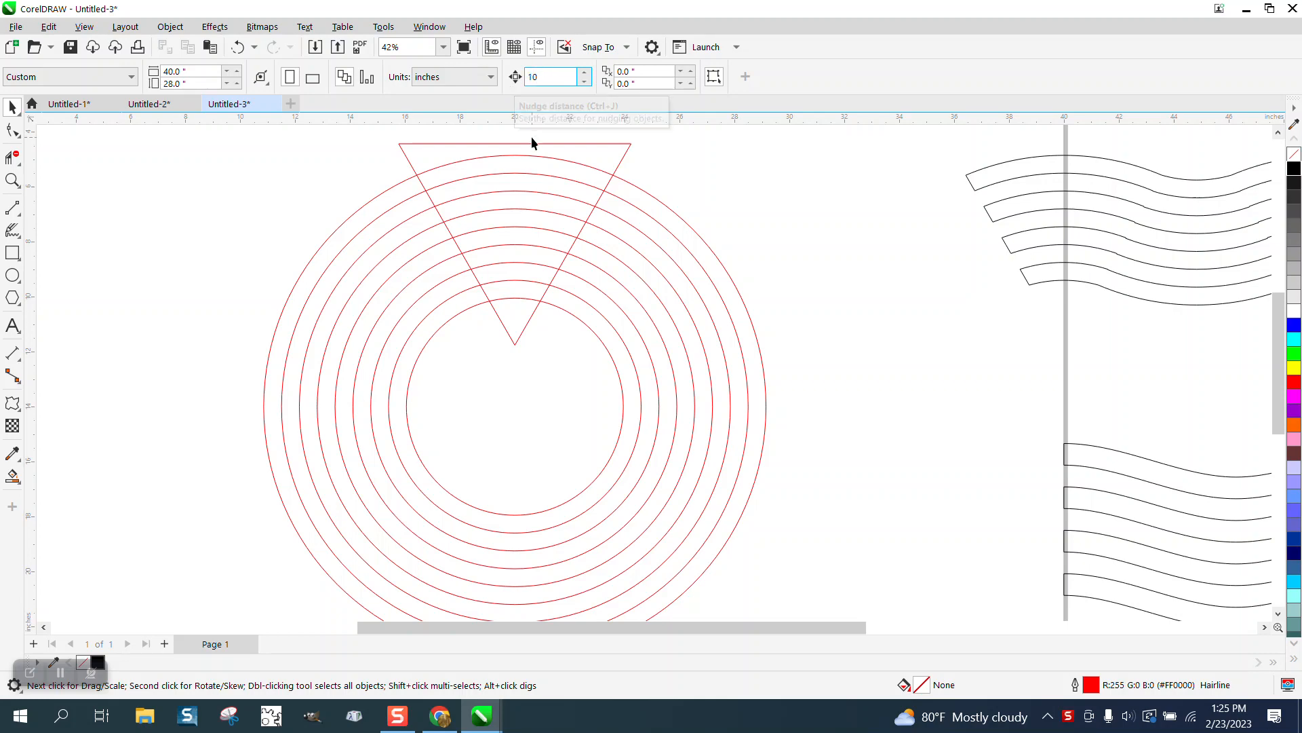
click(12, 474)
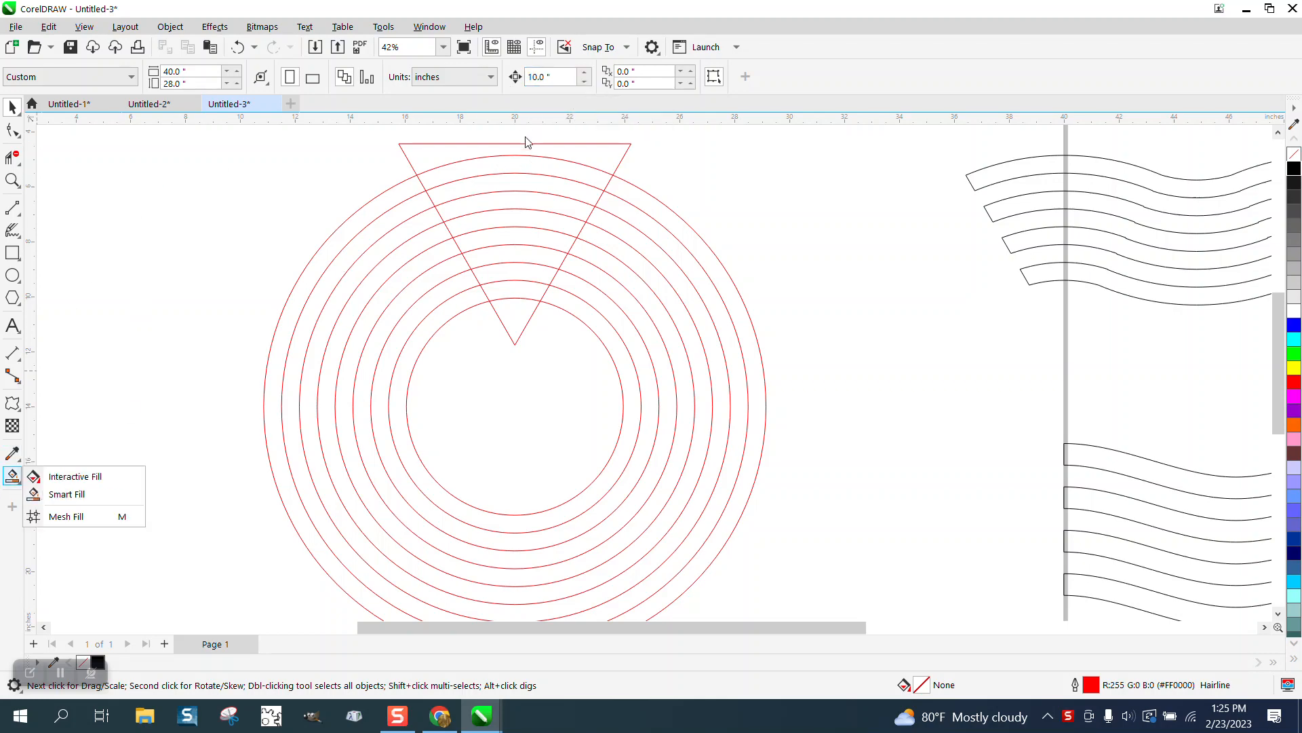
click(515, 141)
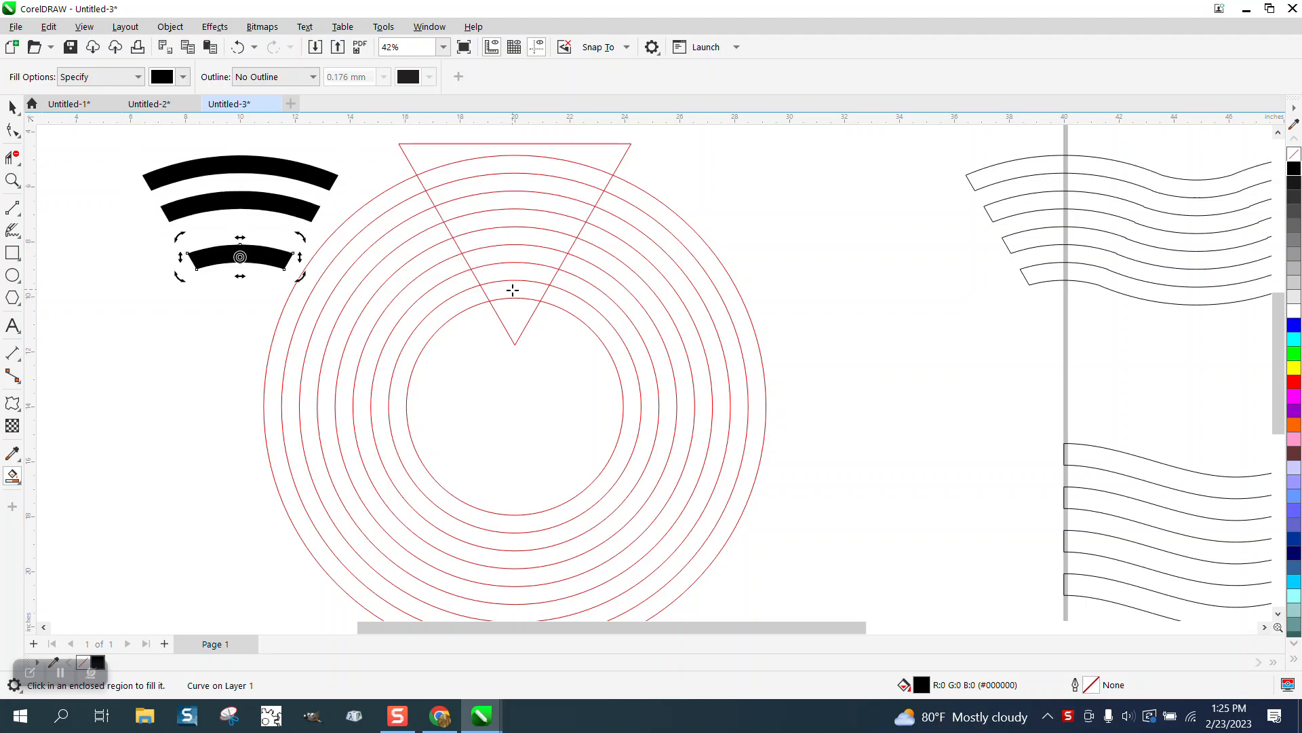
Fill two more ring bands black where the rings cross the triangle.
click(511, 291)
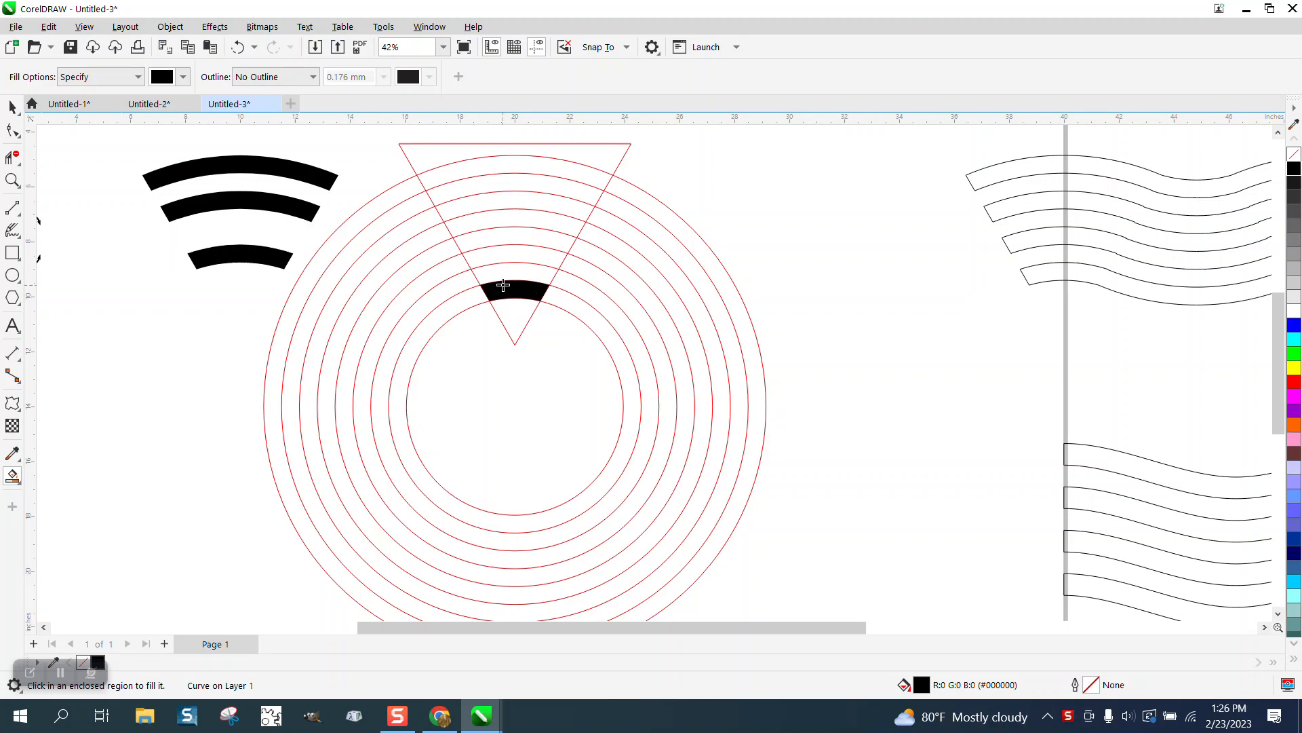
mouse_move(516, 265)
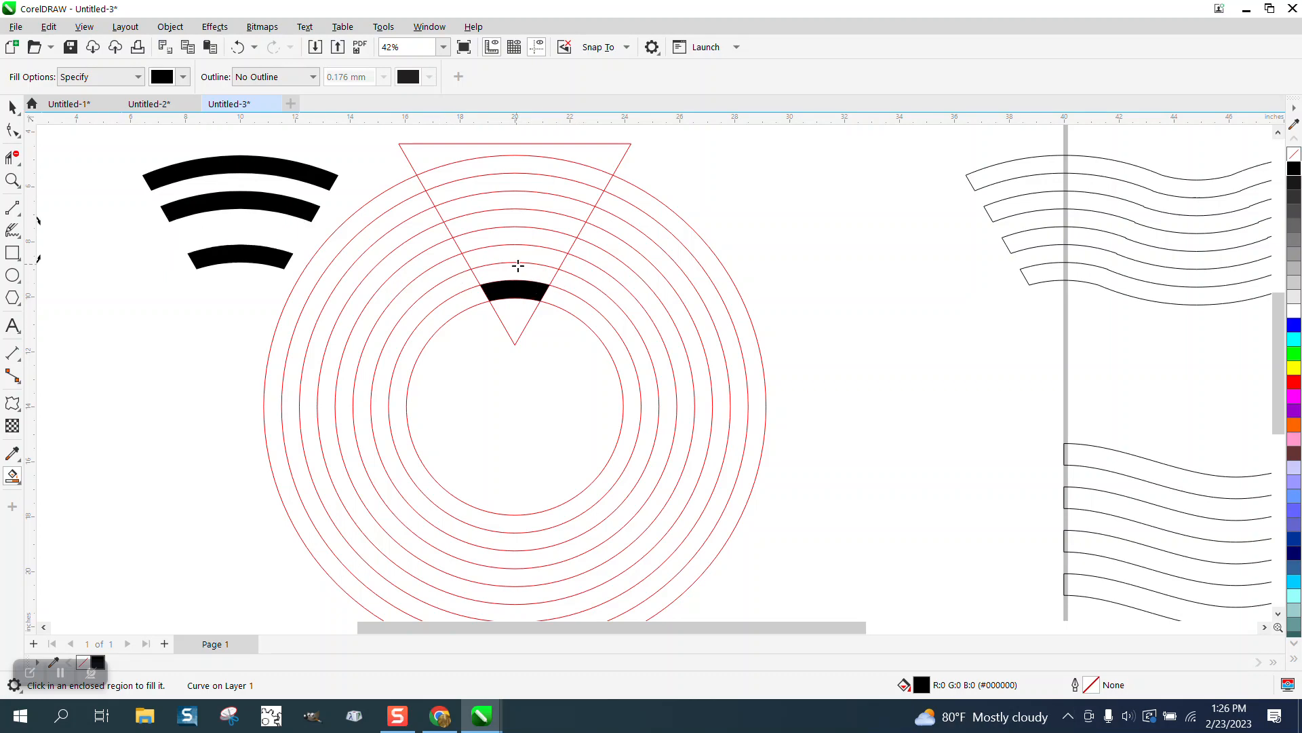
mouse_move(491, 239)
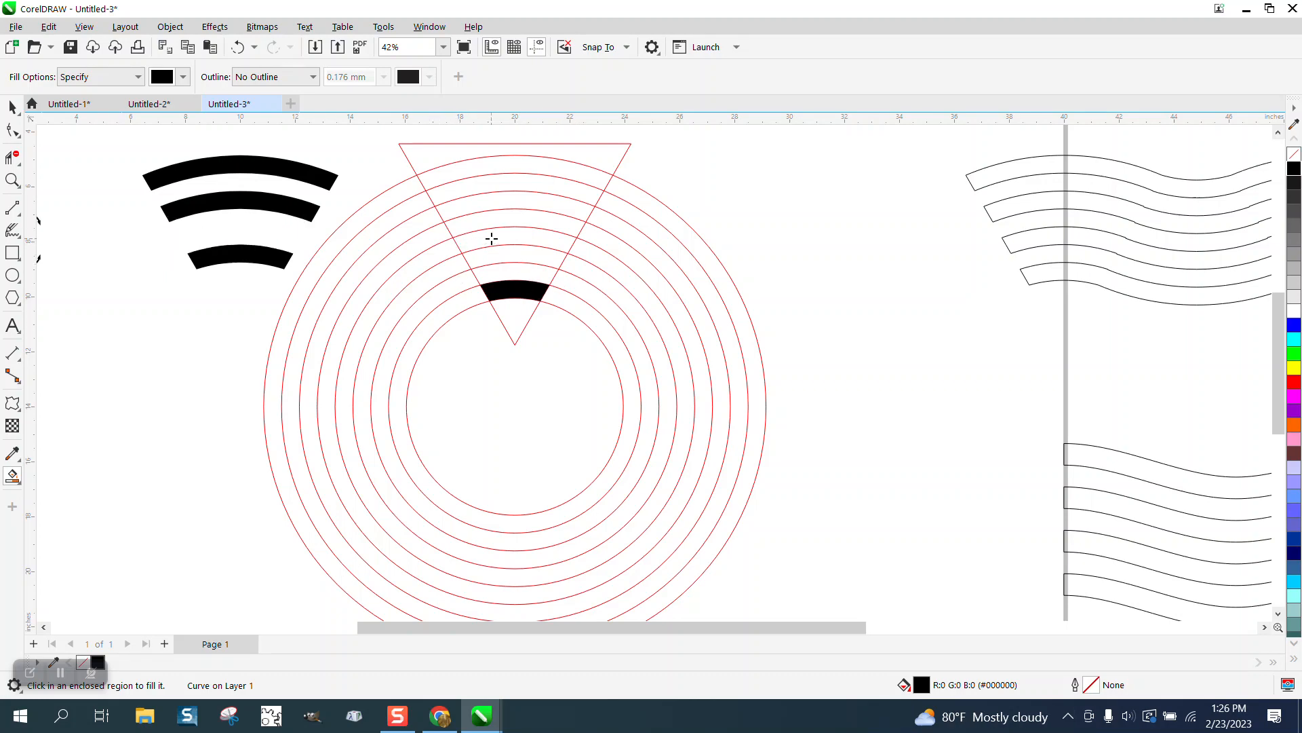
click(240, 221)
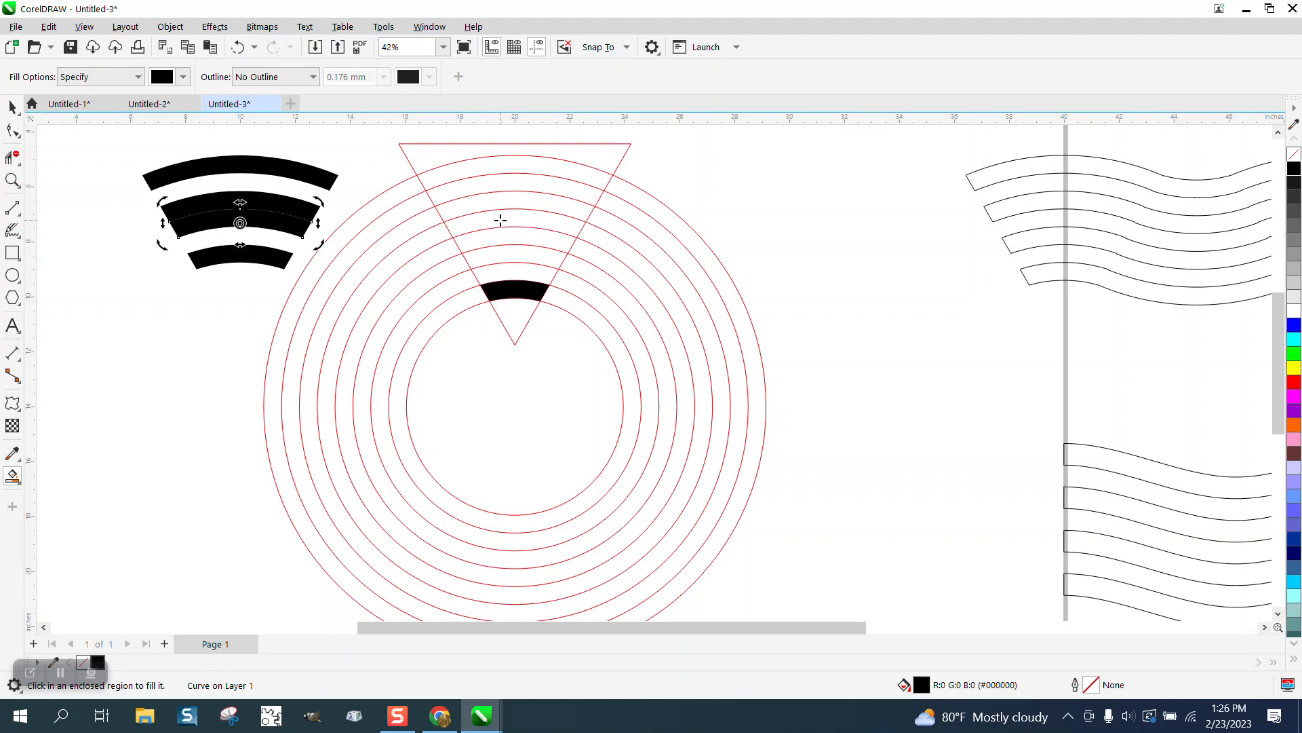
mouse_move(505, 233)
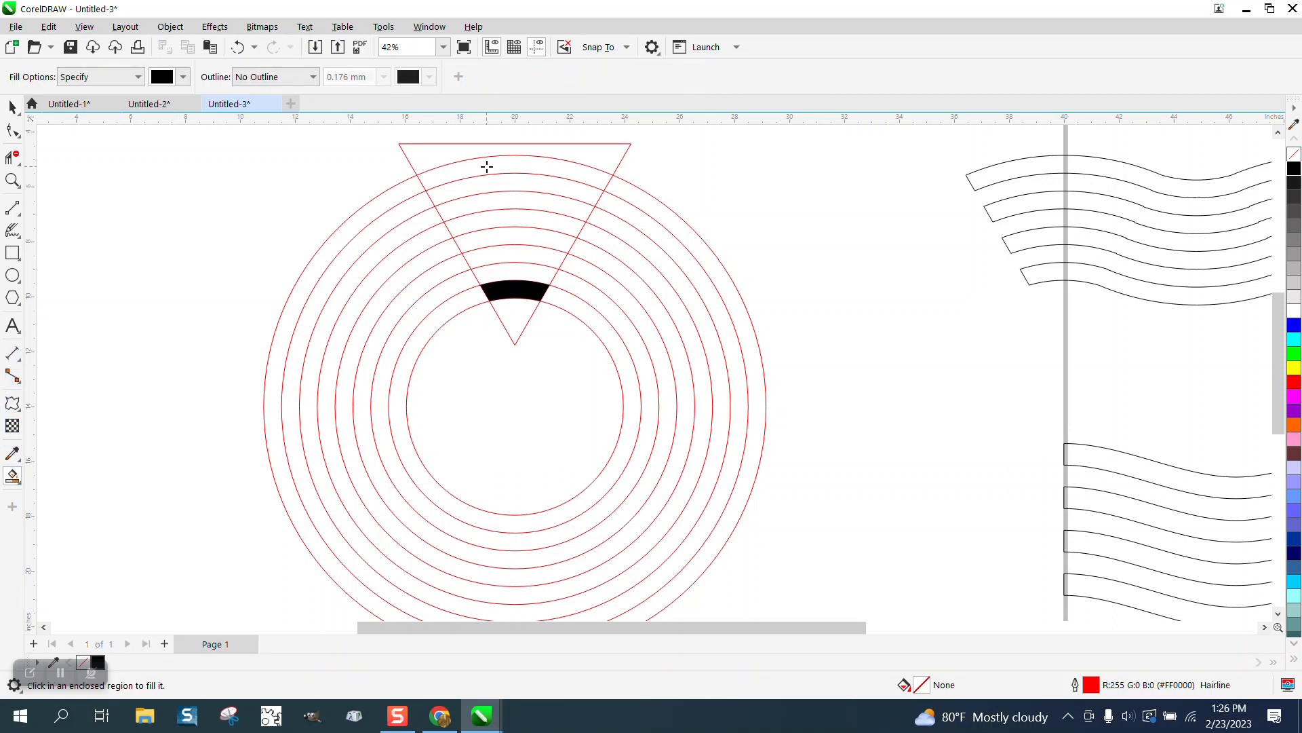
mouse_move(393, 251)
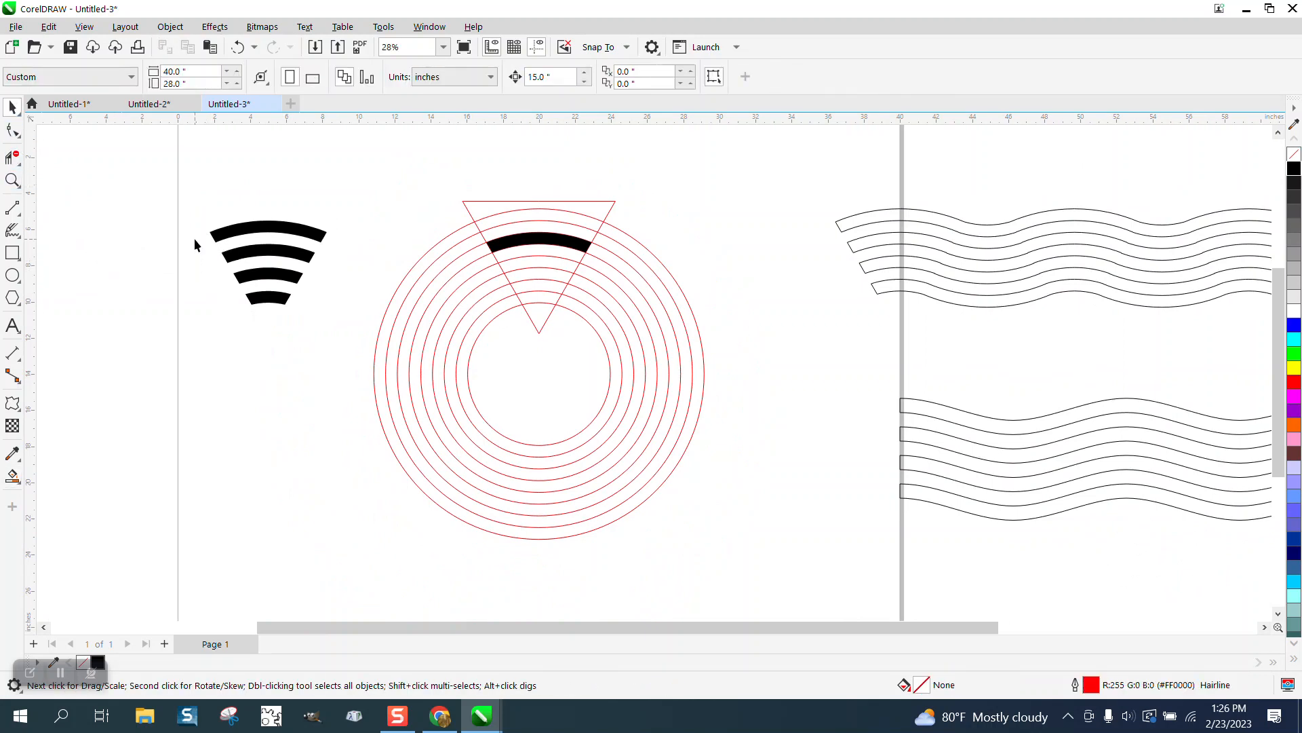
click(267, 262)
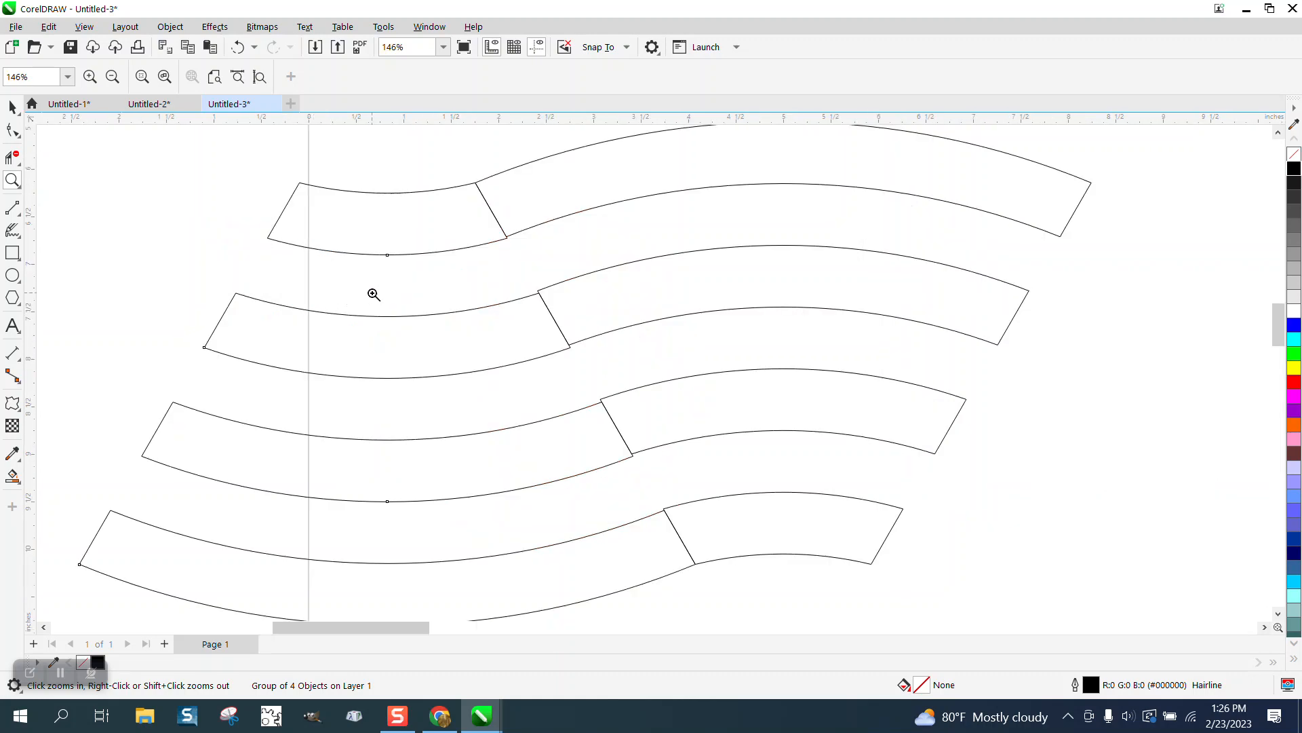
click(374, 295)
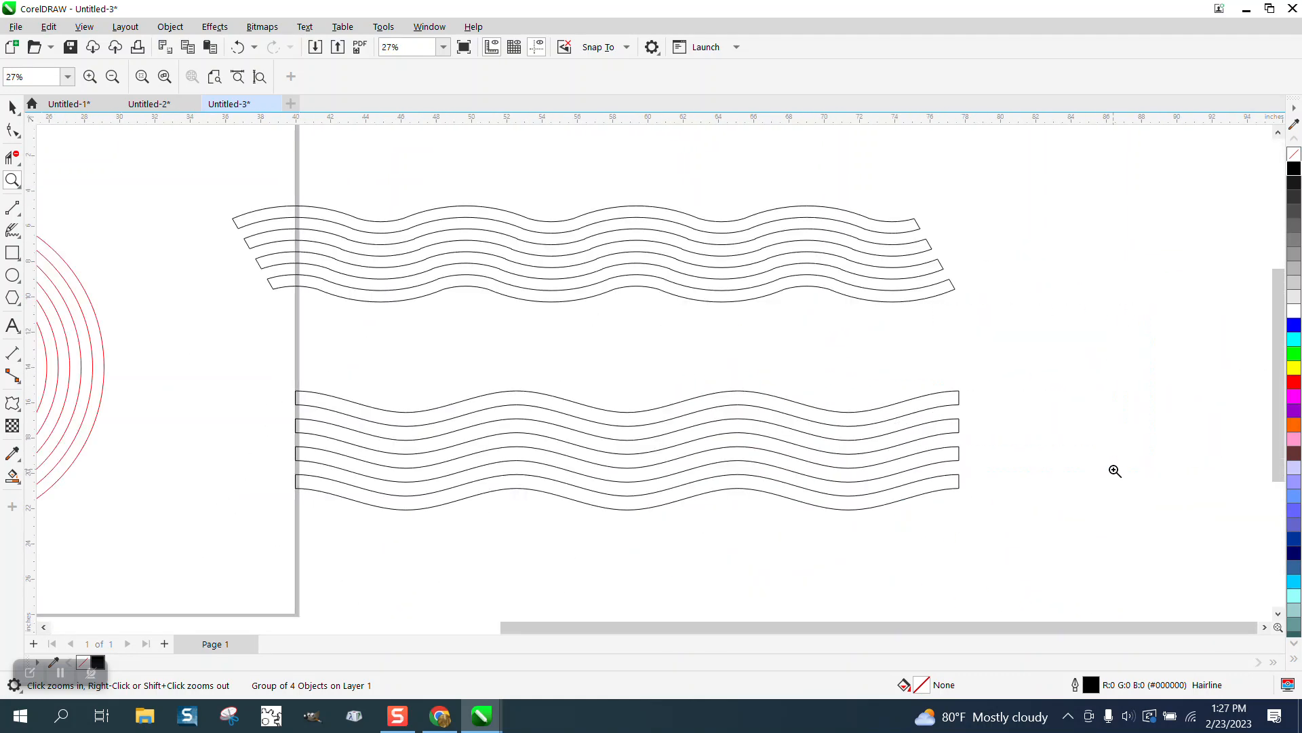
mouse_move(923, 309)
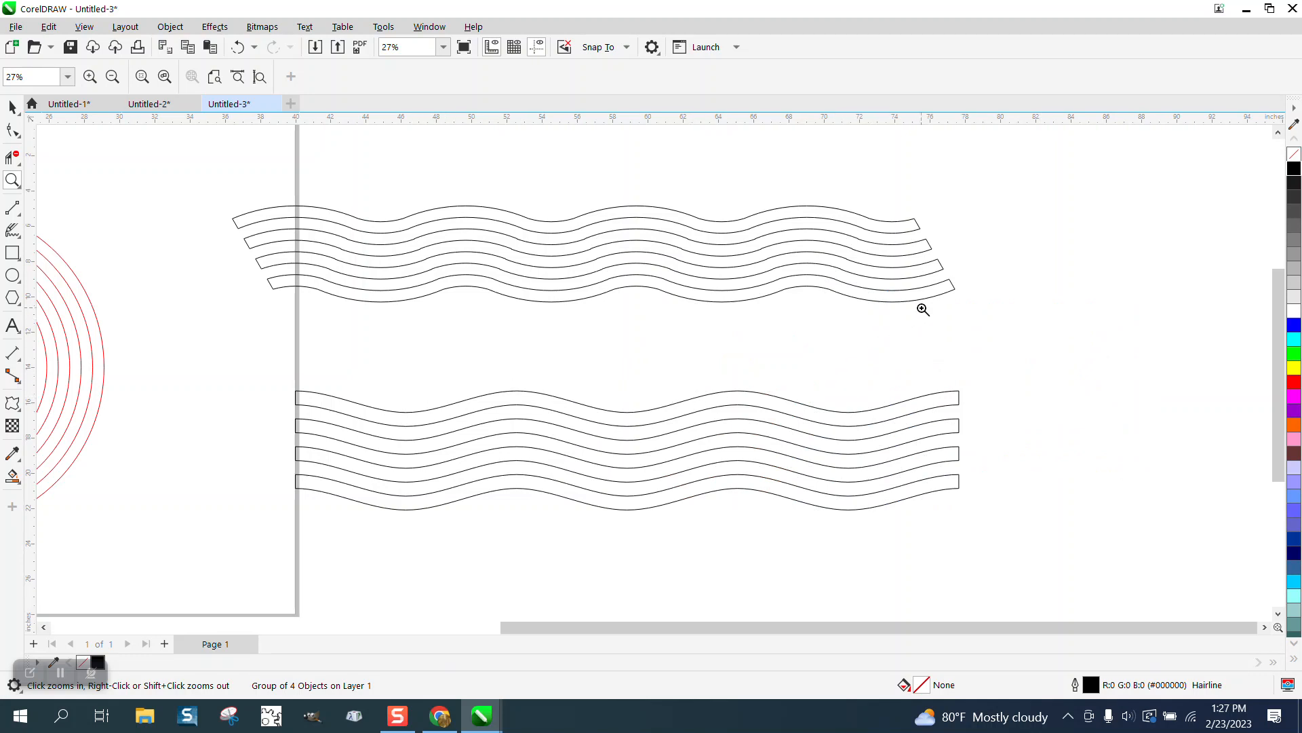
mouse_move(425, 277)
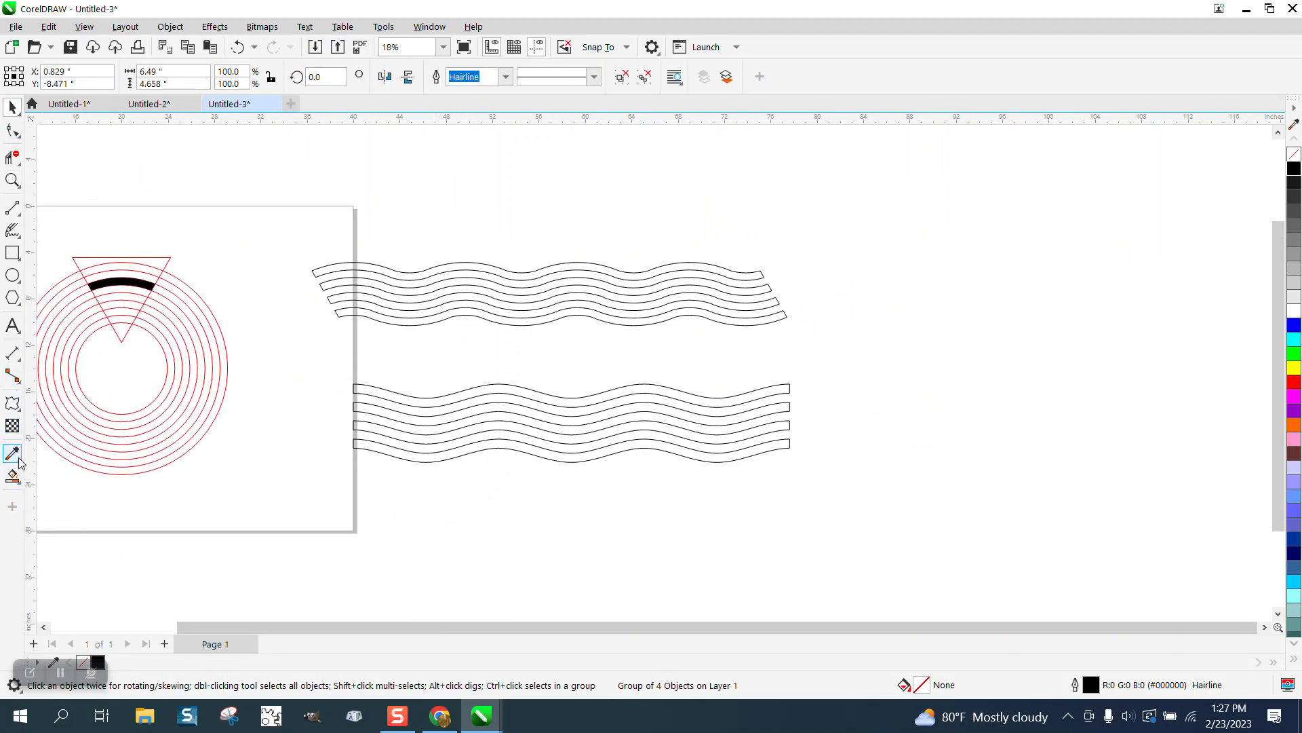
Draw a long straight horizontal line above the waves with the 2-Point Line tool.
click(14, 209)
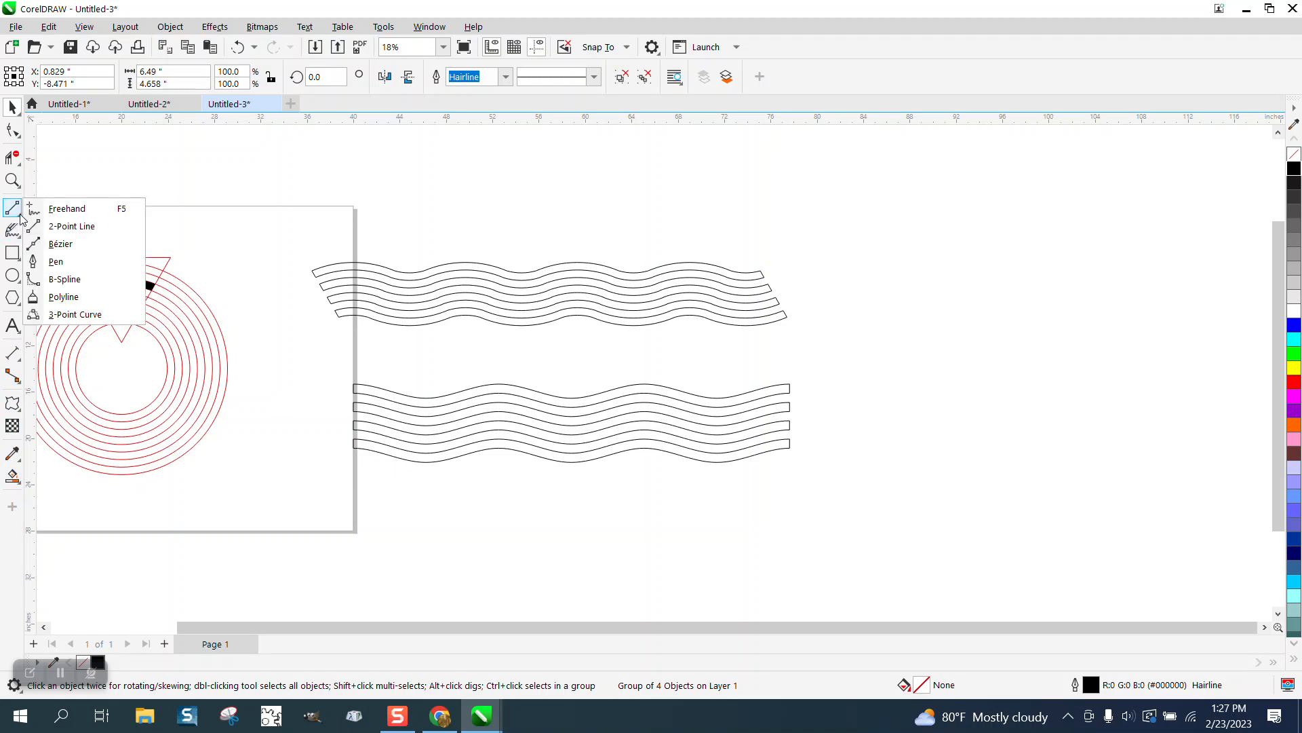
click(71, 227)
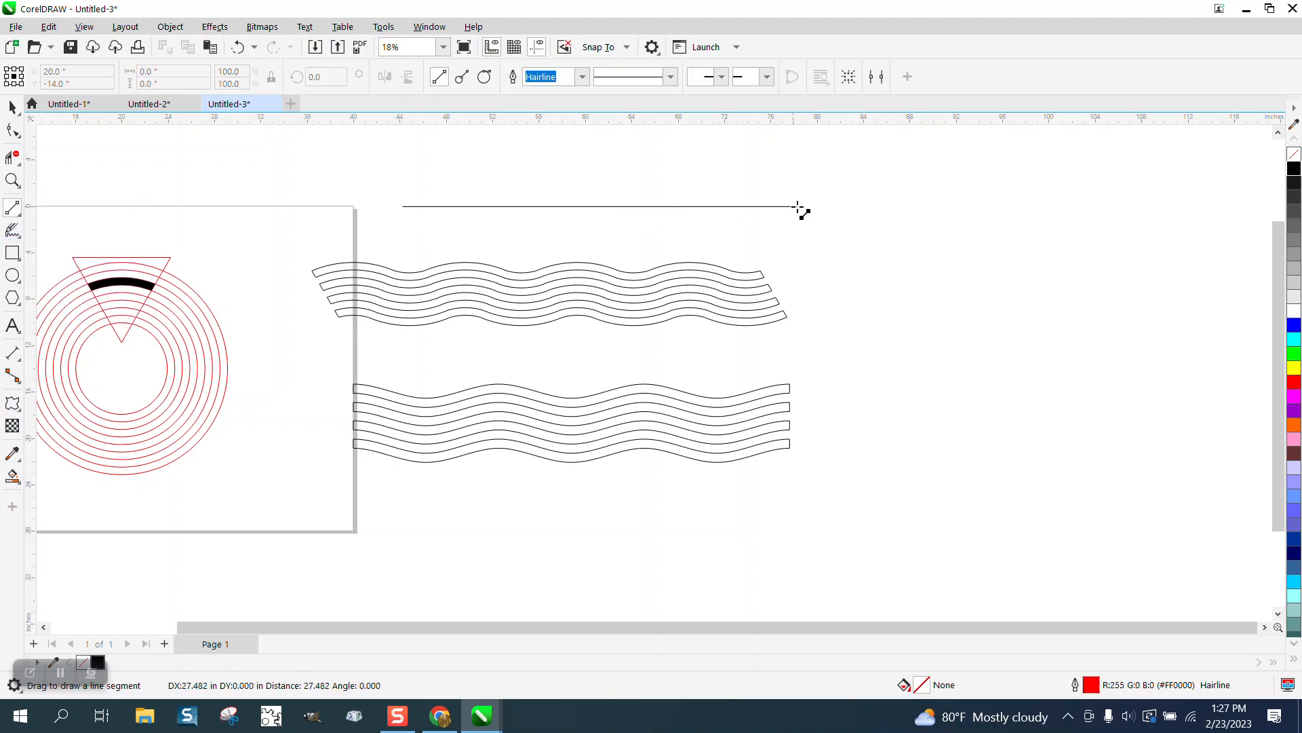
click(794, 206)
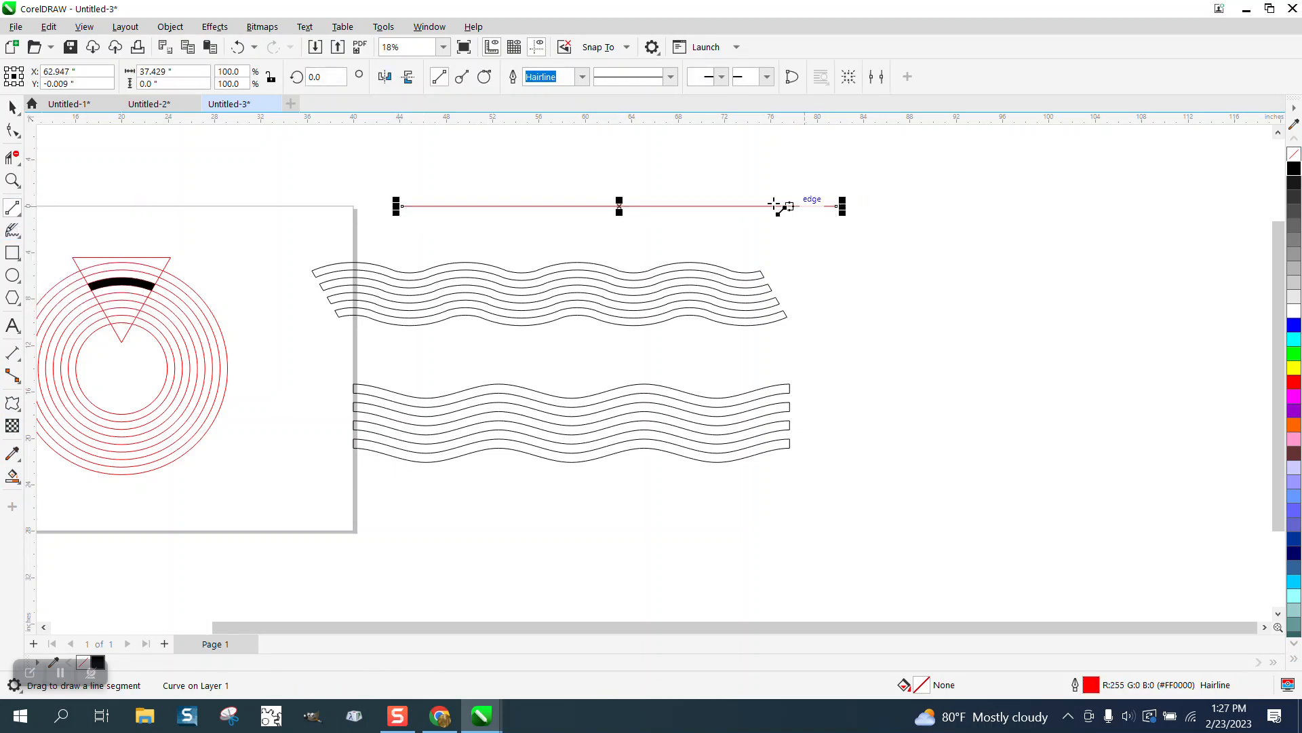
Arm the Distort effect in Zipper mode for the new line.
click(12, 403)
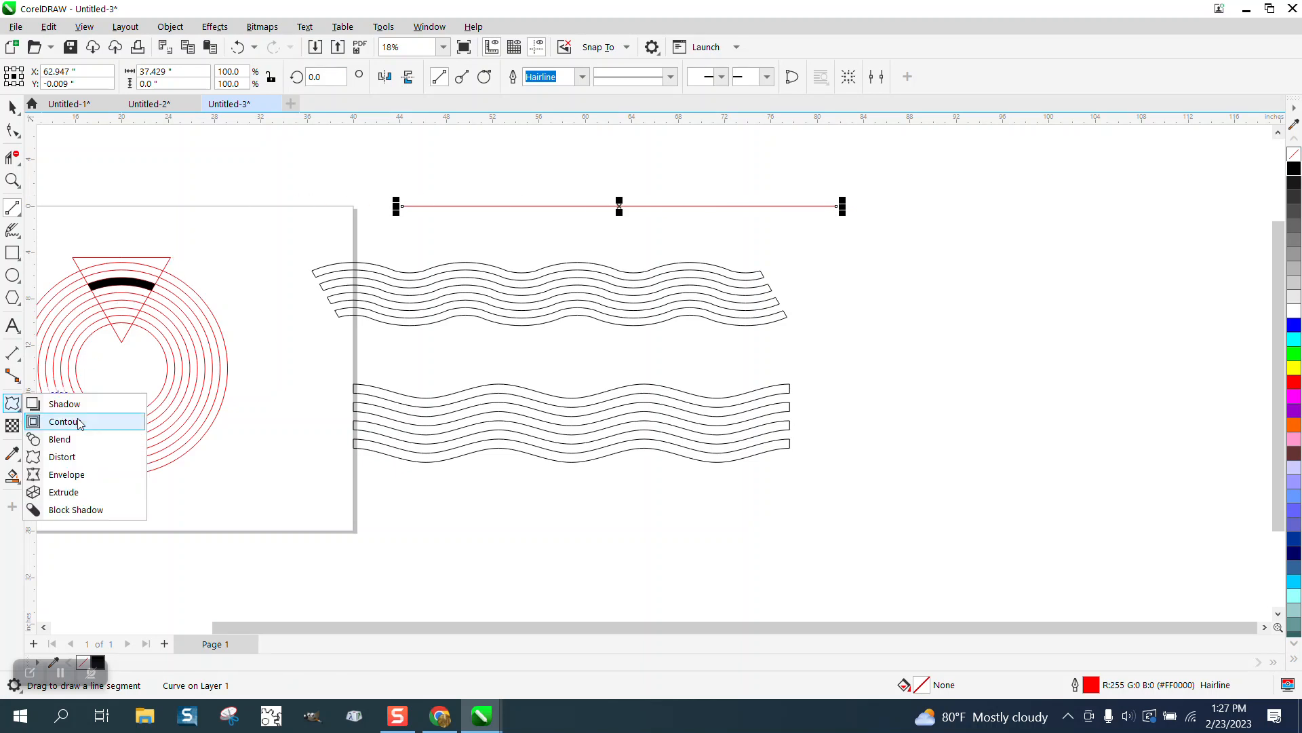
click(61, 456)
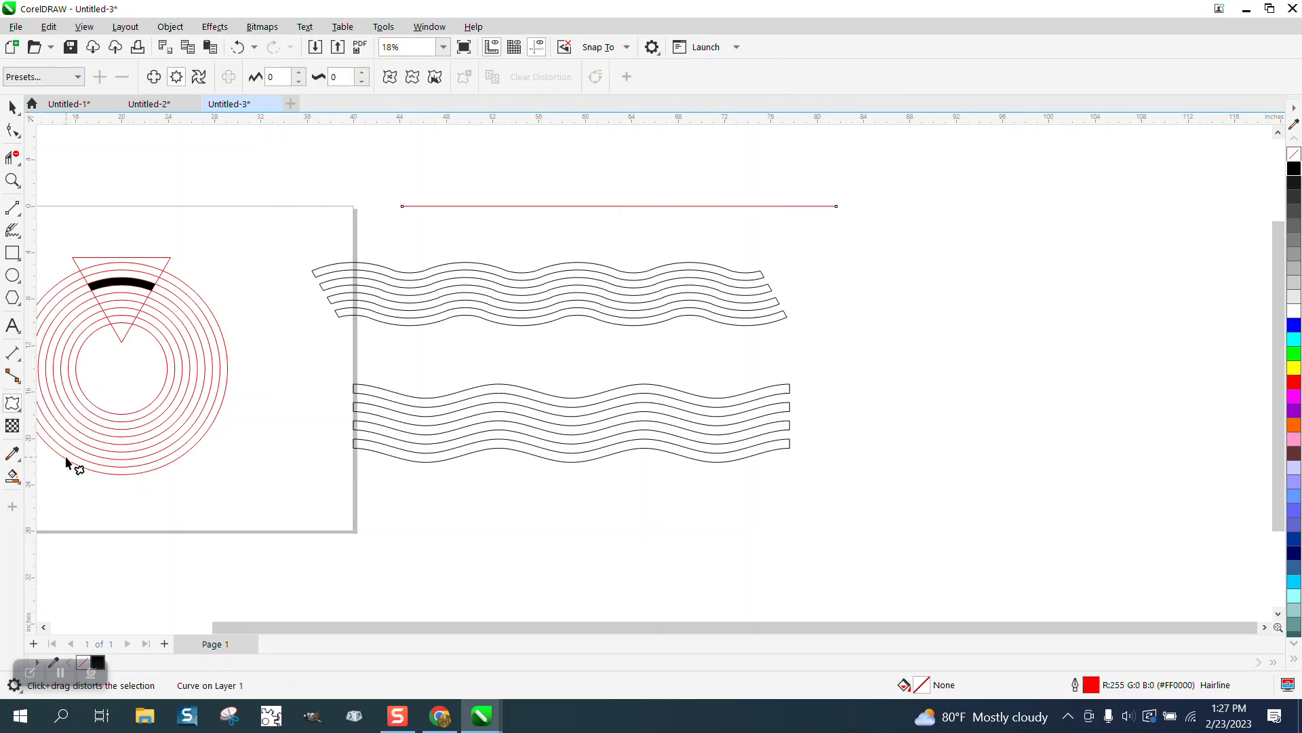
click(175, 76)
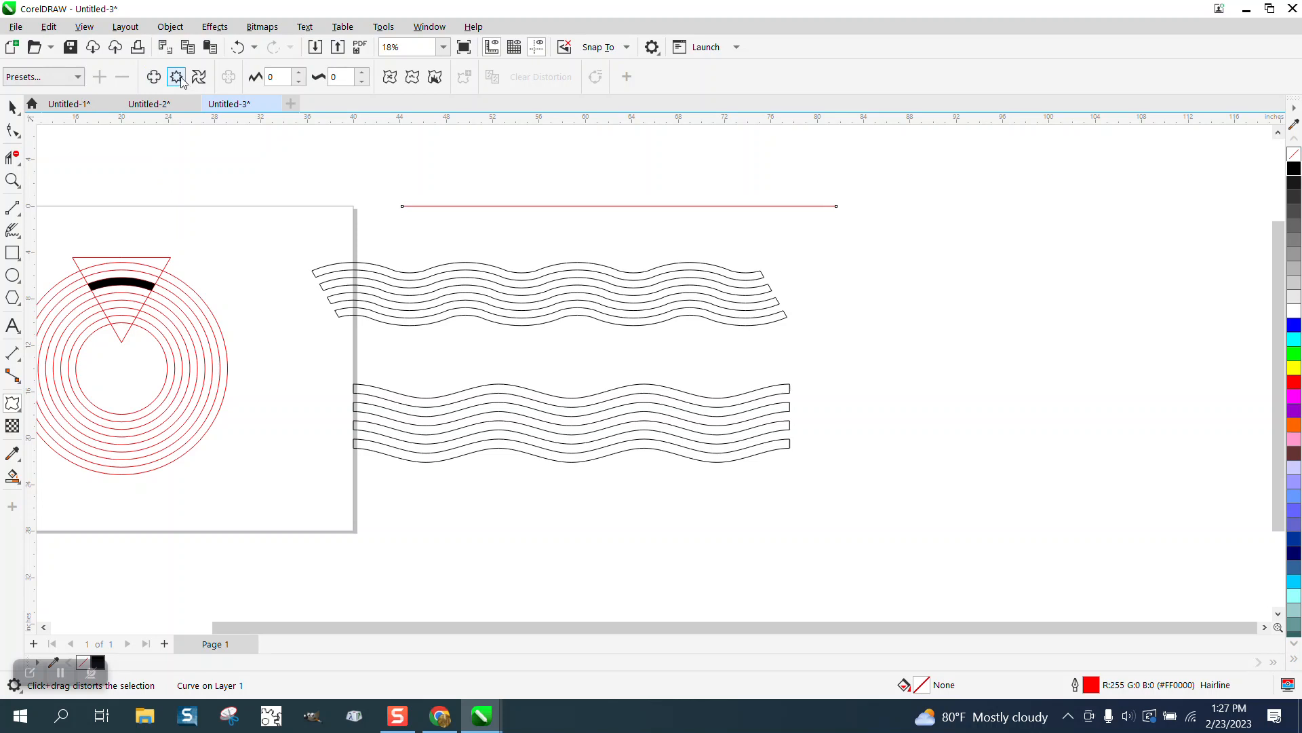
Zipper-distort the line with amplitude 18, frequency 5, smoothed into a regular wave.
click(278, 76)
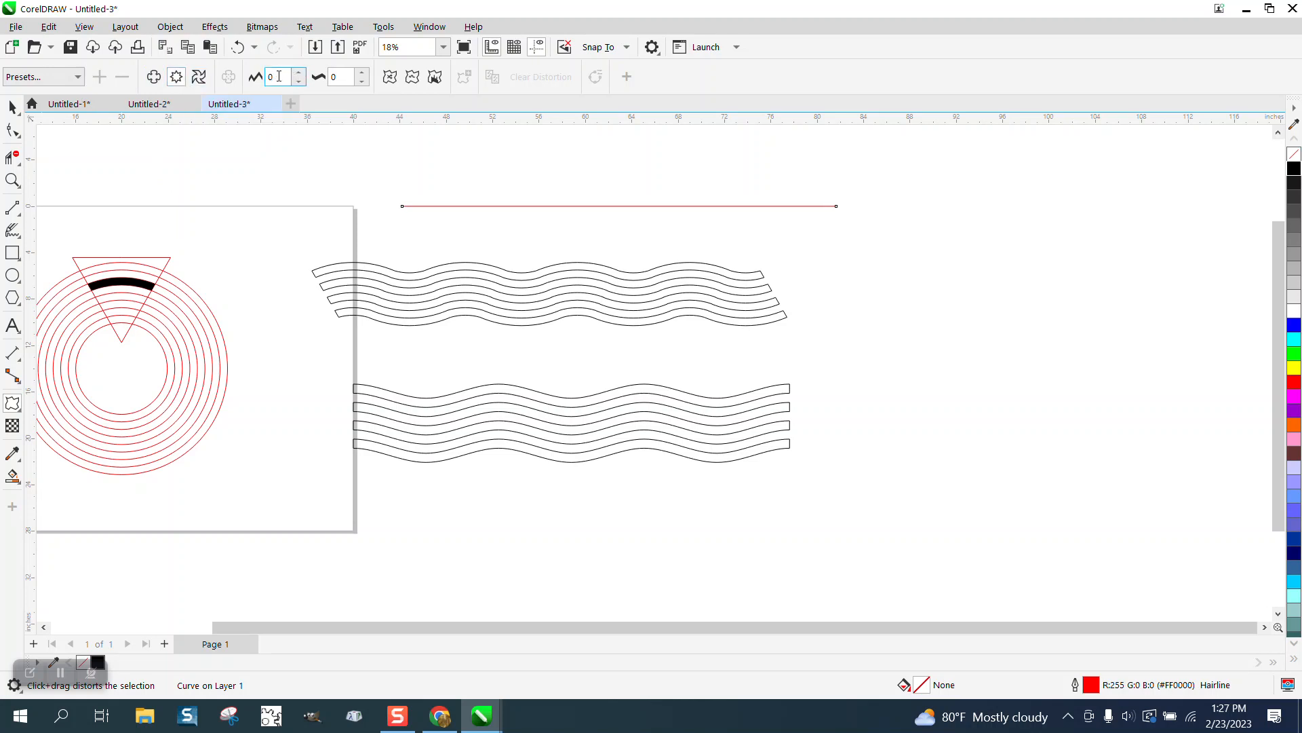
click(340, 76)
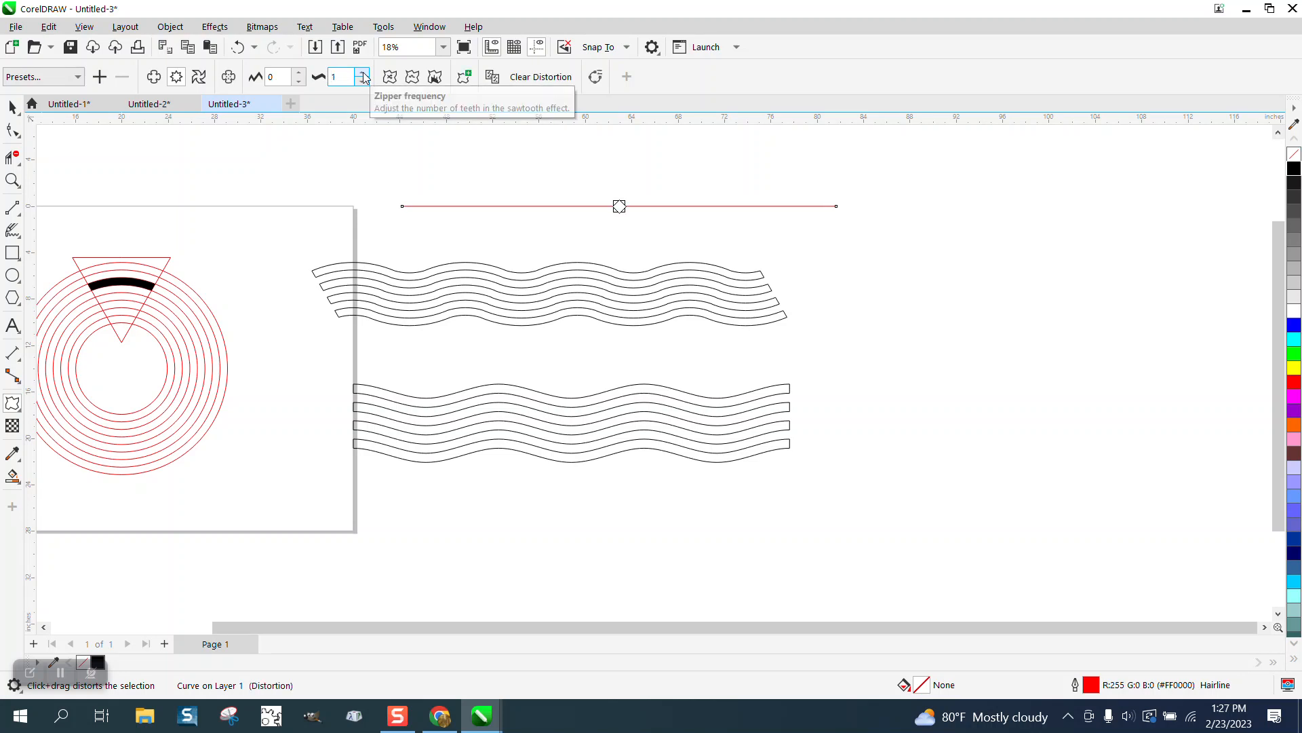
click(362, 72)
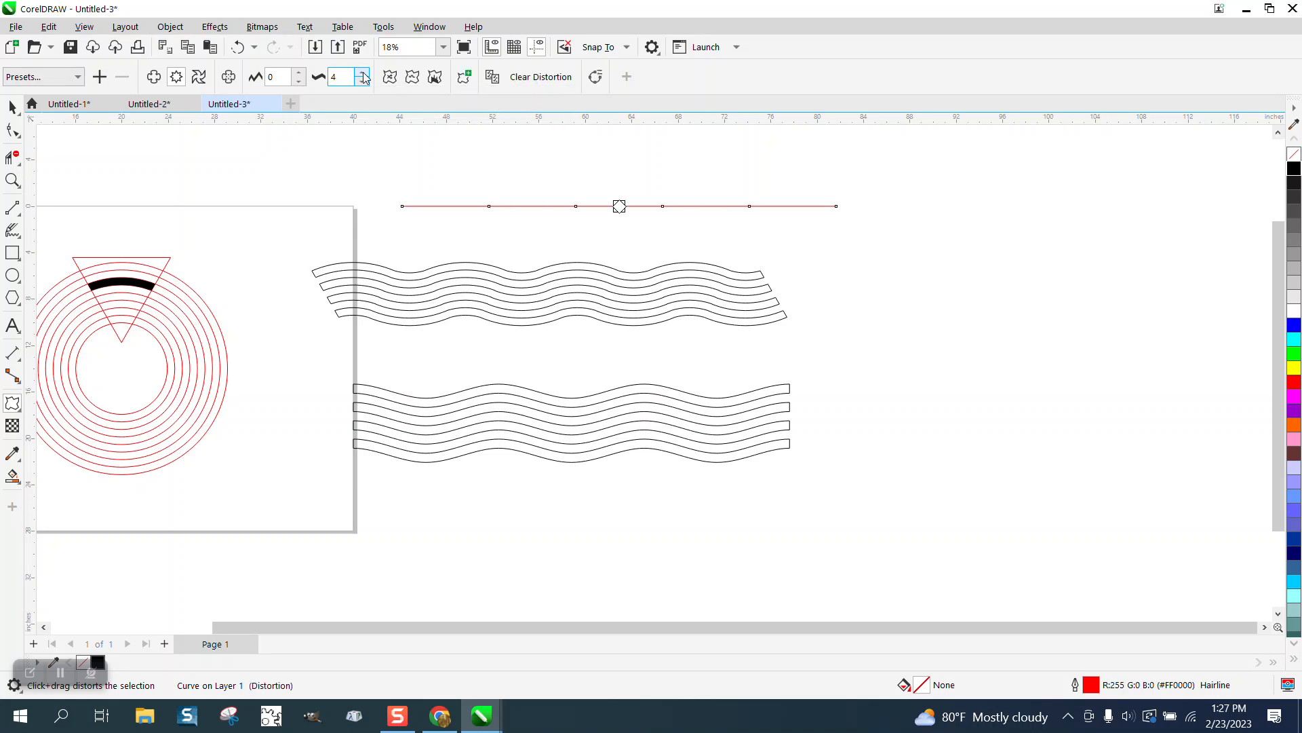
mouse_move(356, 76)
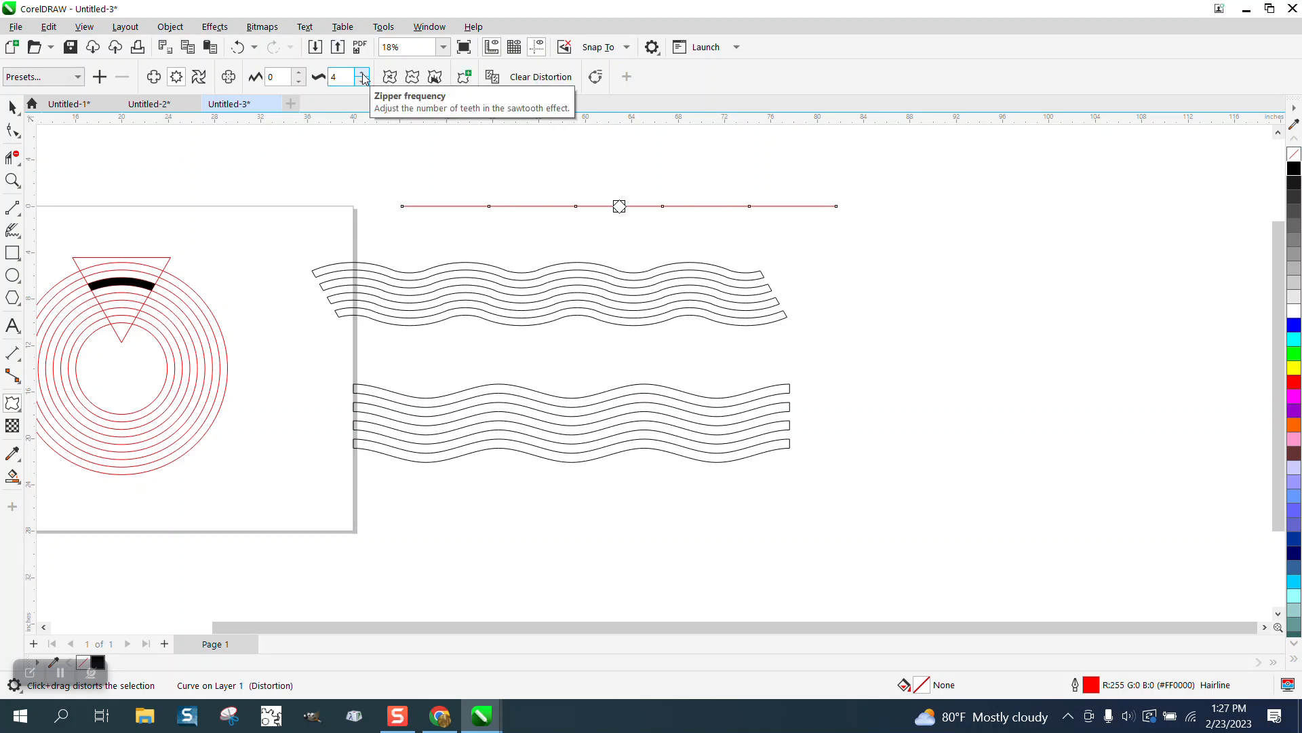
click(360, 73)
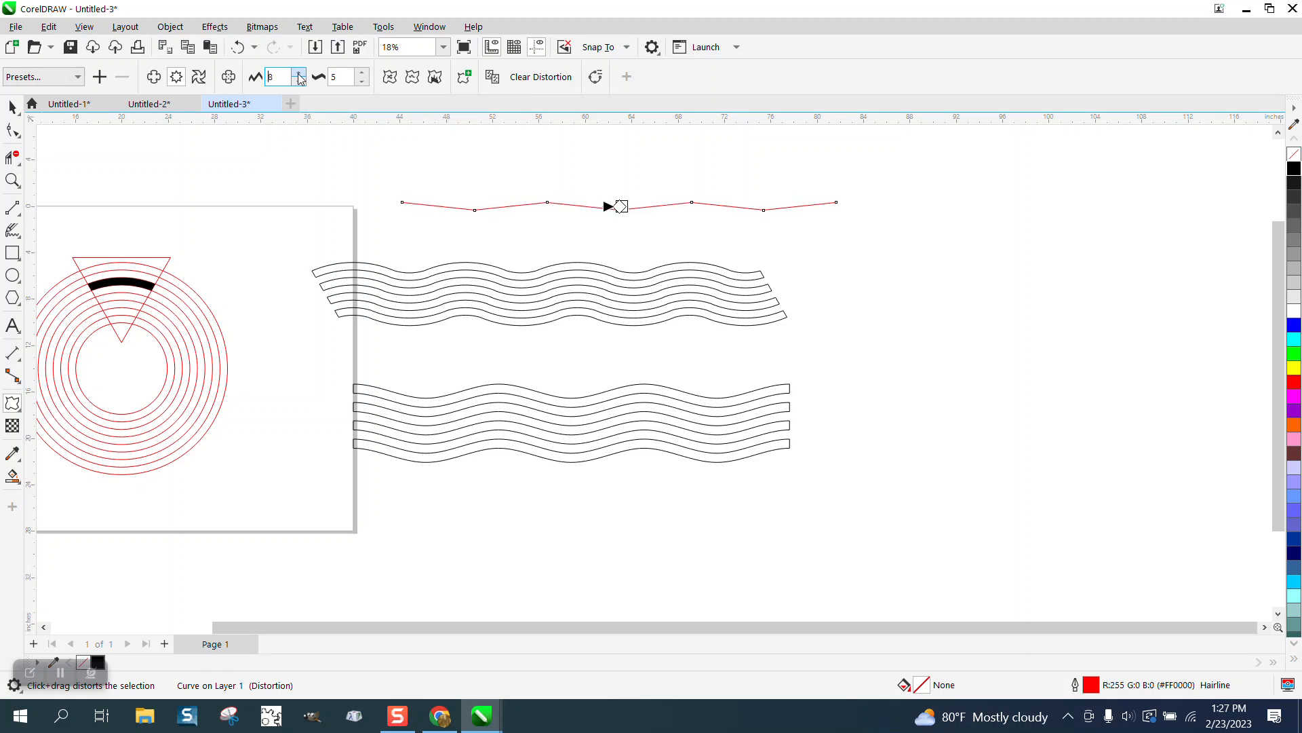
text(17)
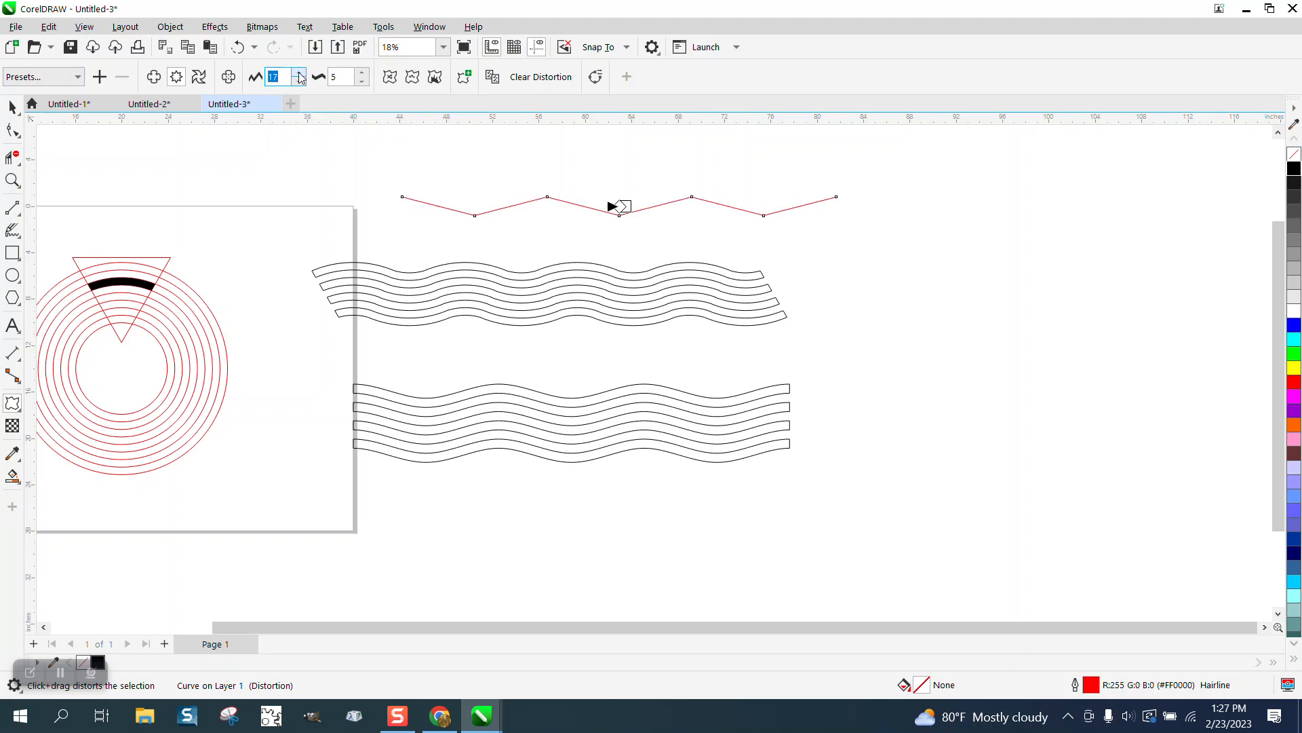
click(298, 71)
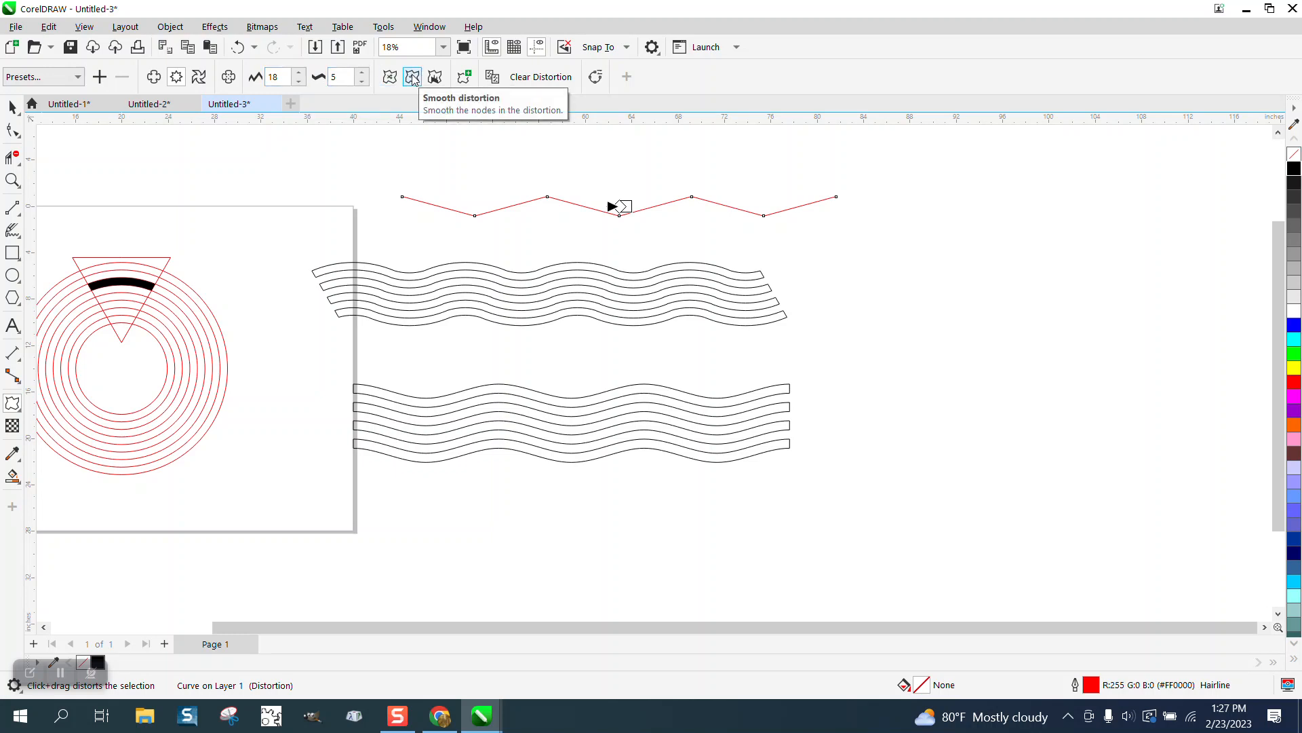
click(412, 76)
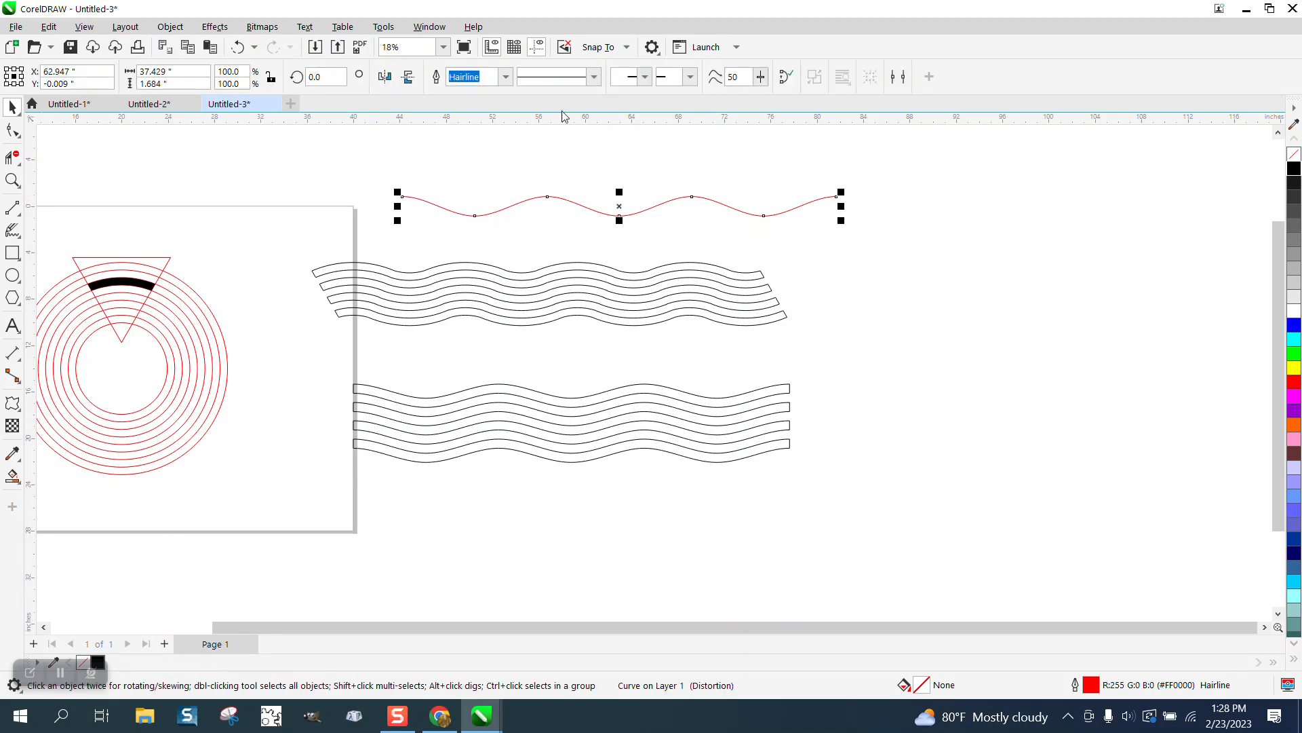
Thicken the red wave to 20 mm and convert its outline into a closed band shape.
click(505, 76)
text(20)
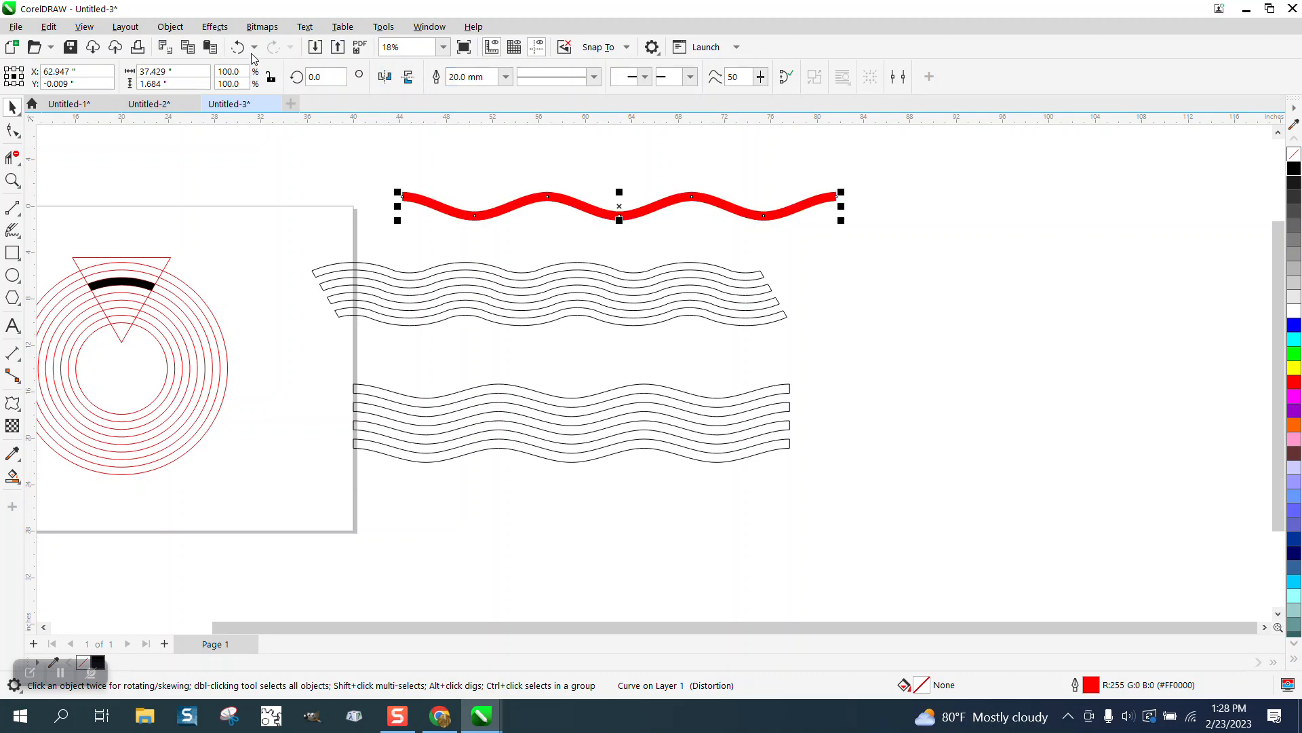
click(170, 27)
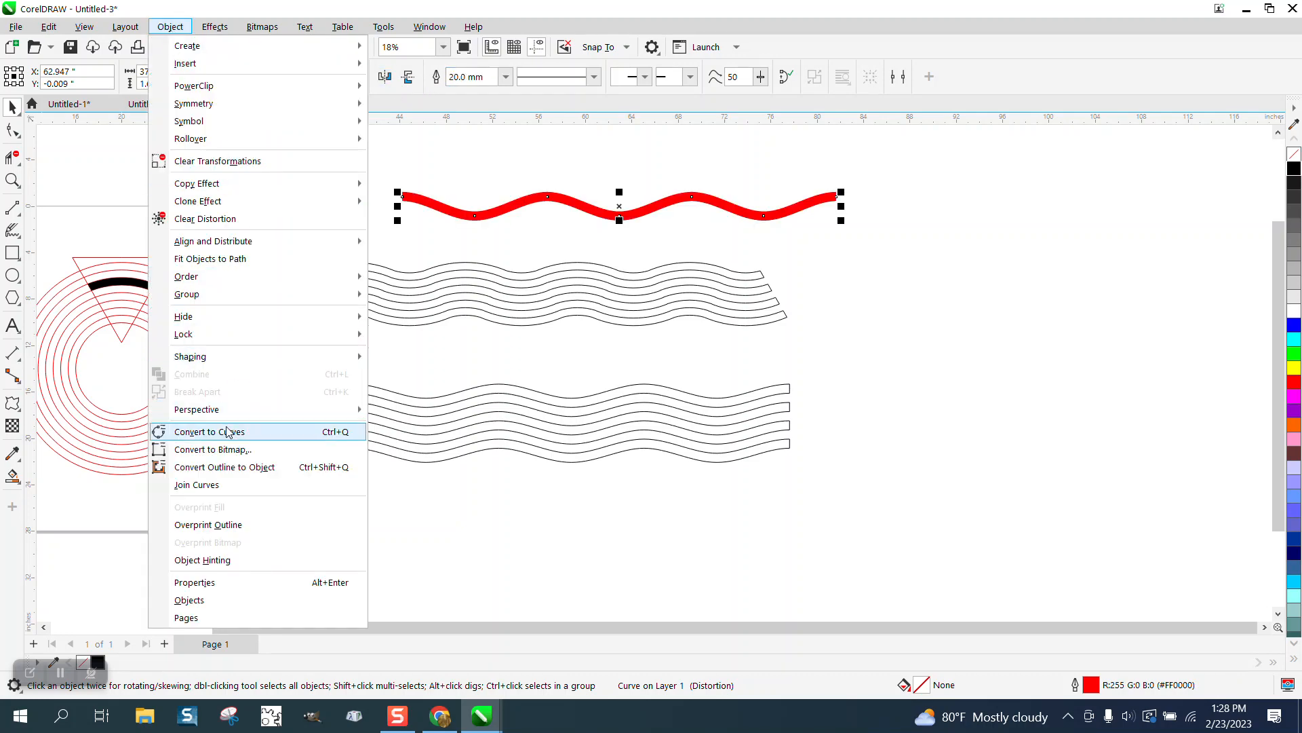
mouse_move(232, 466)
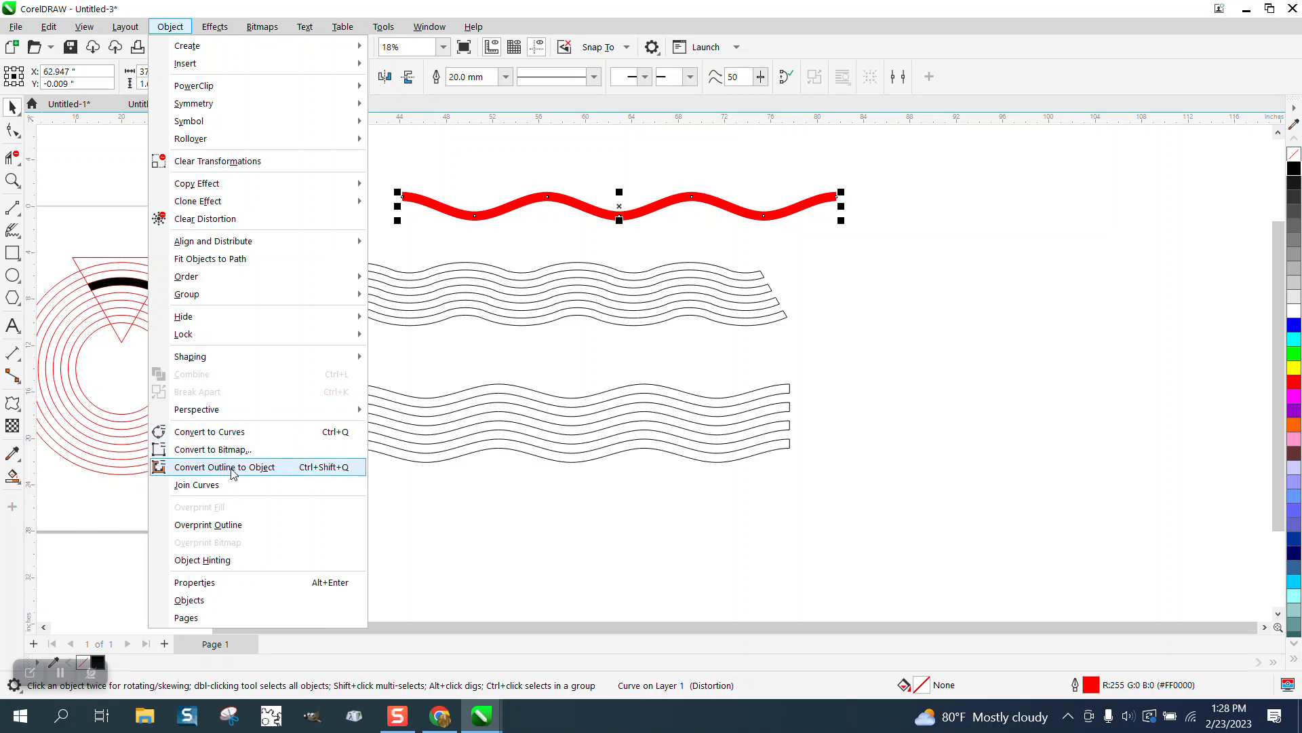
click(224, 465)
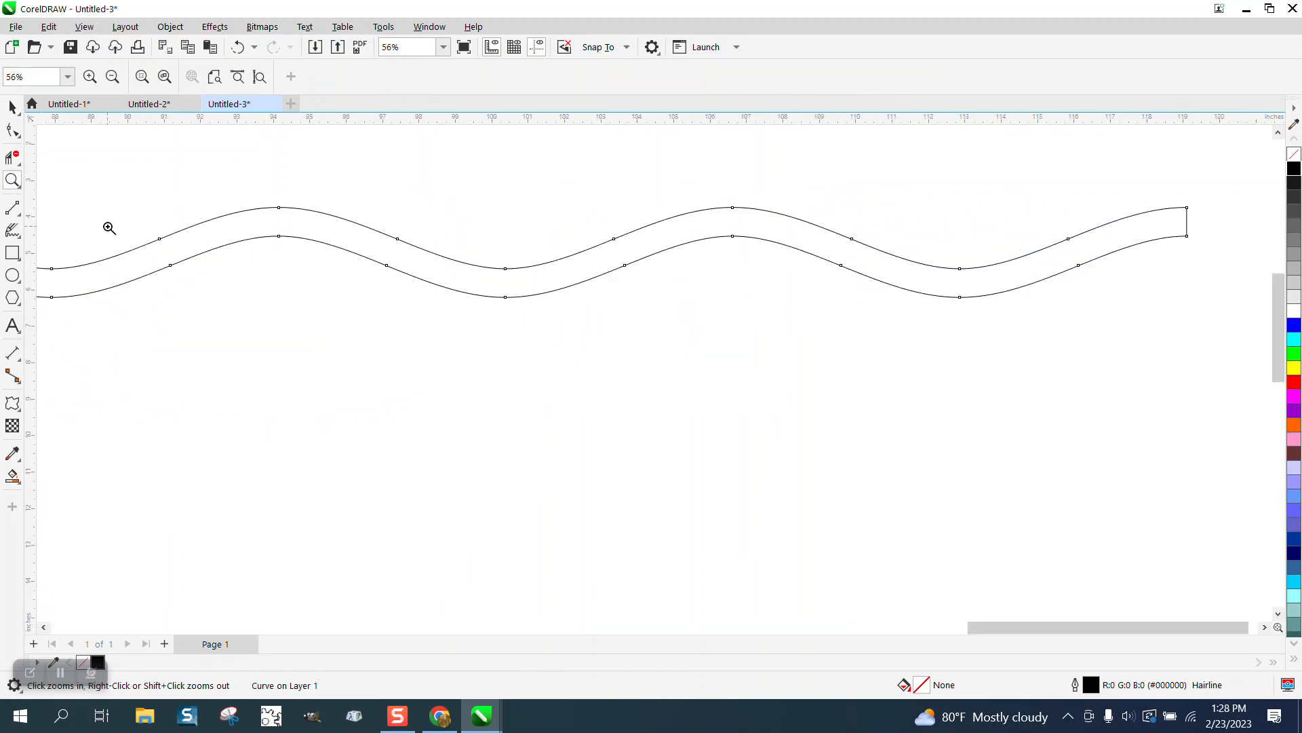
Set a 0.79 inch nudge distance and duplicate the wave into a stacked group of parallel bands.
click(12, 325)
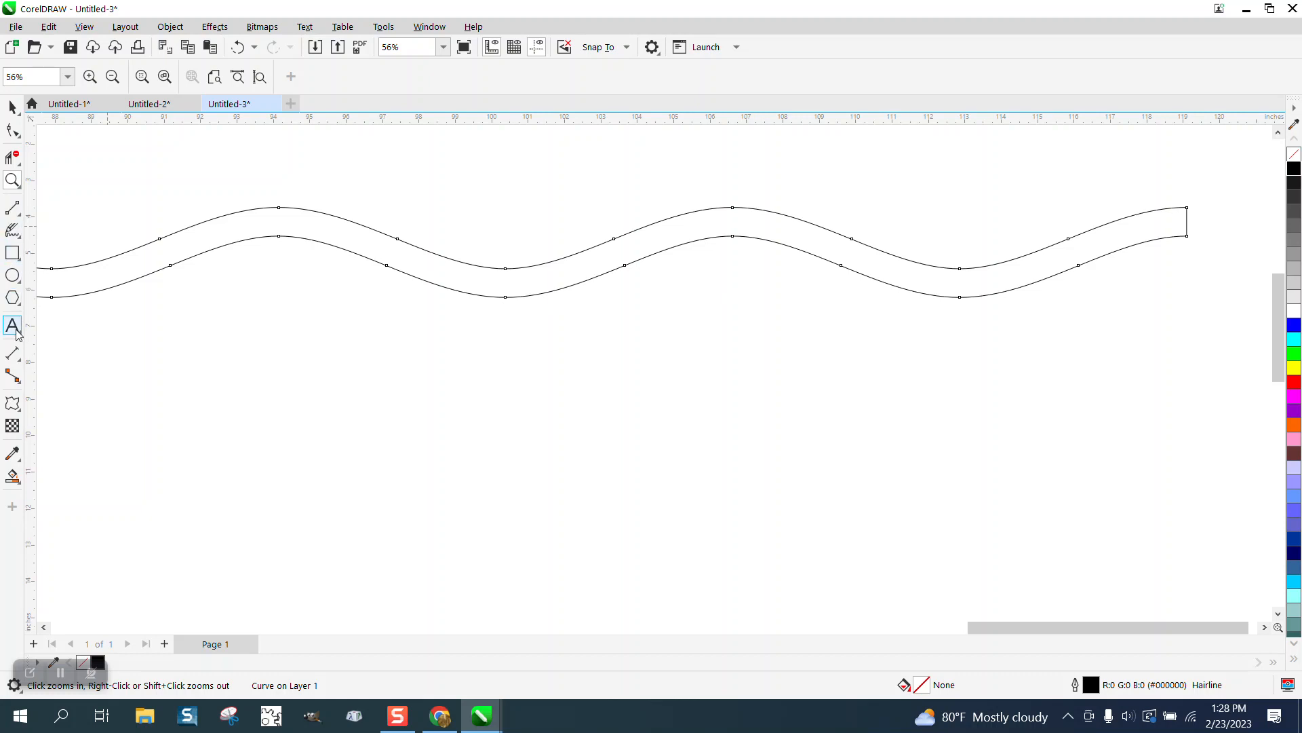
click(12, 352)
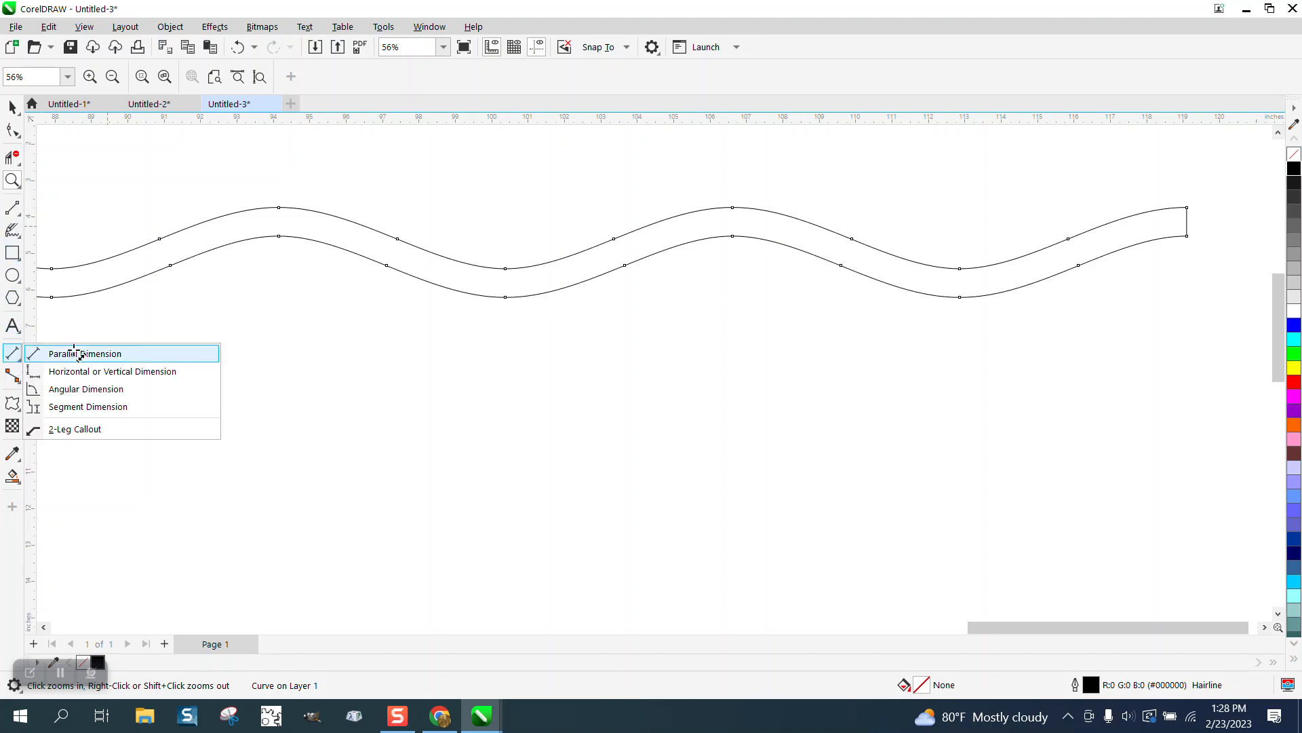
click(83, 352)
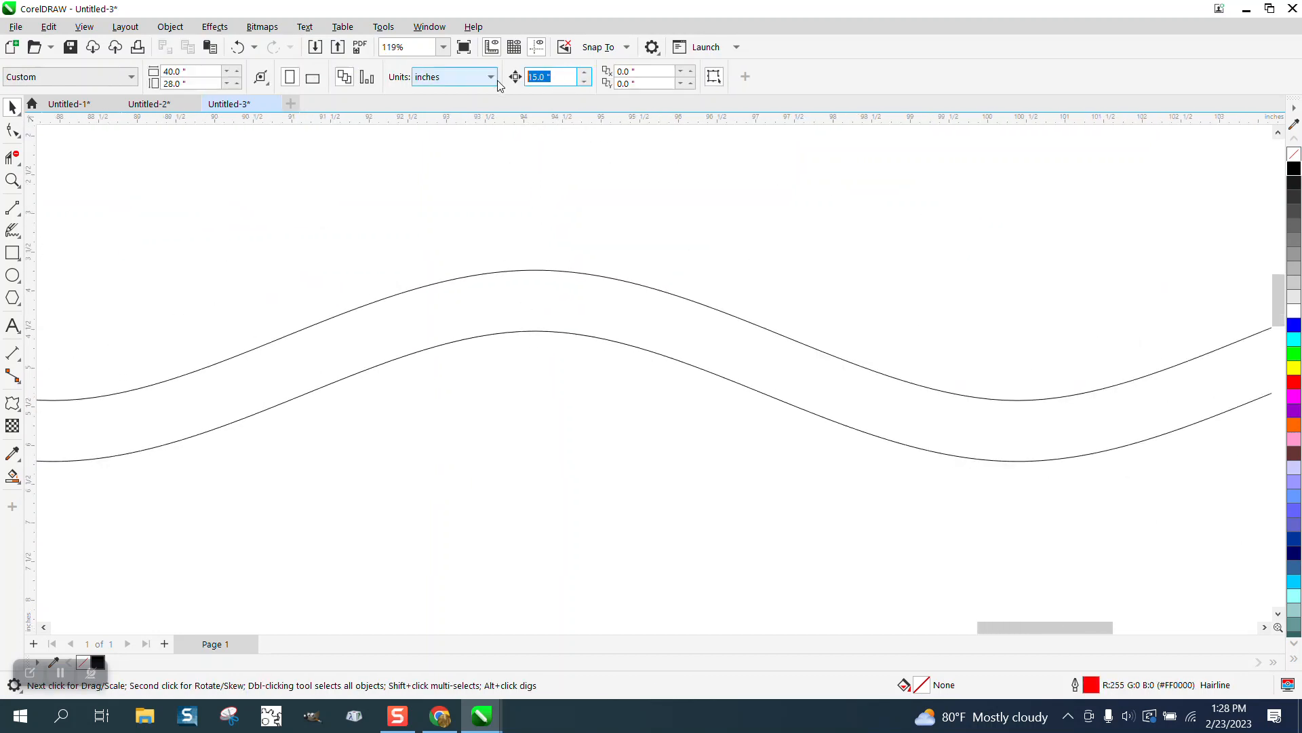
text(0.79)
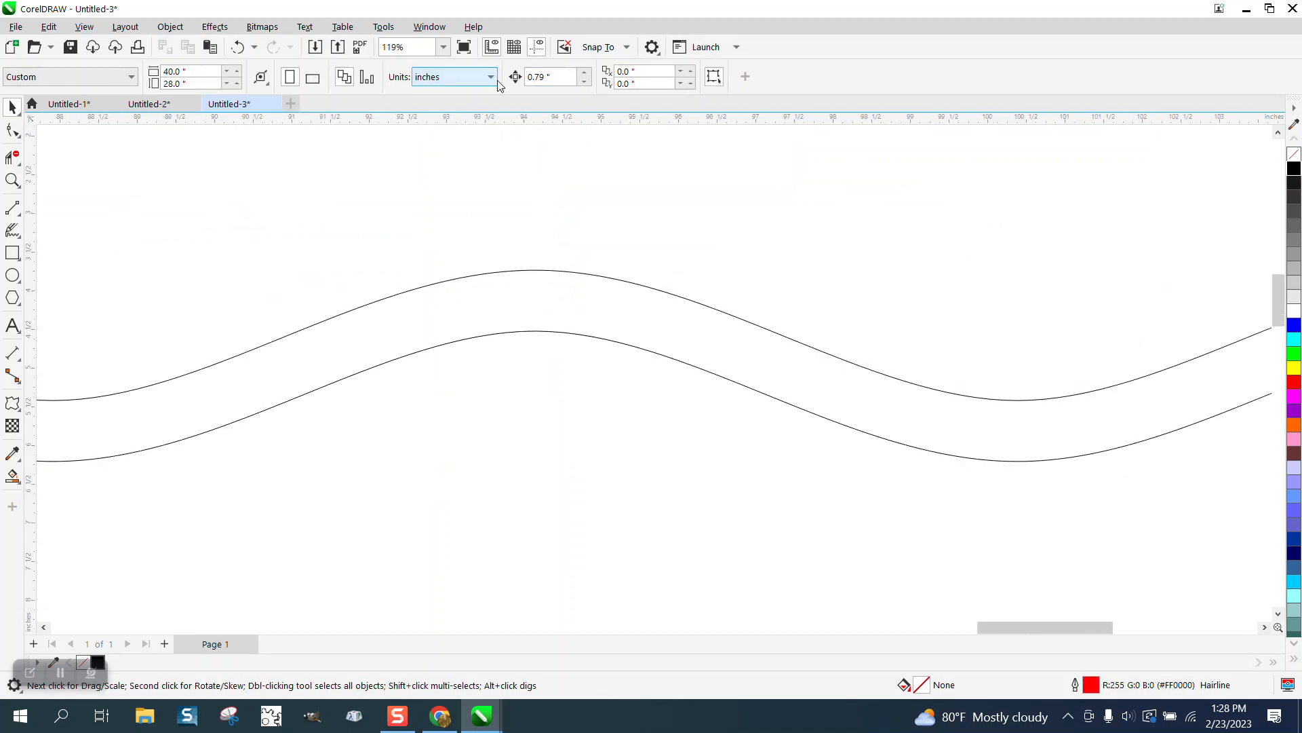
click(528, 272)
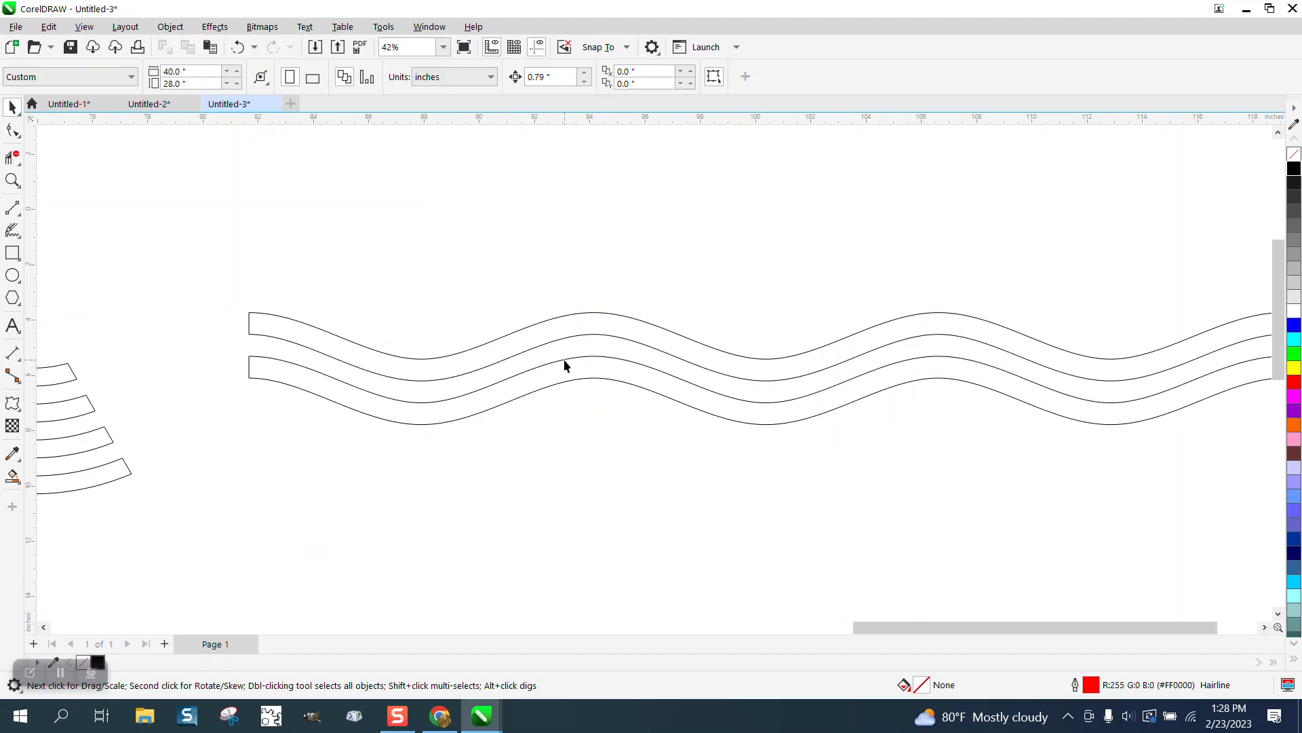
mouse_move(649, 365)
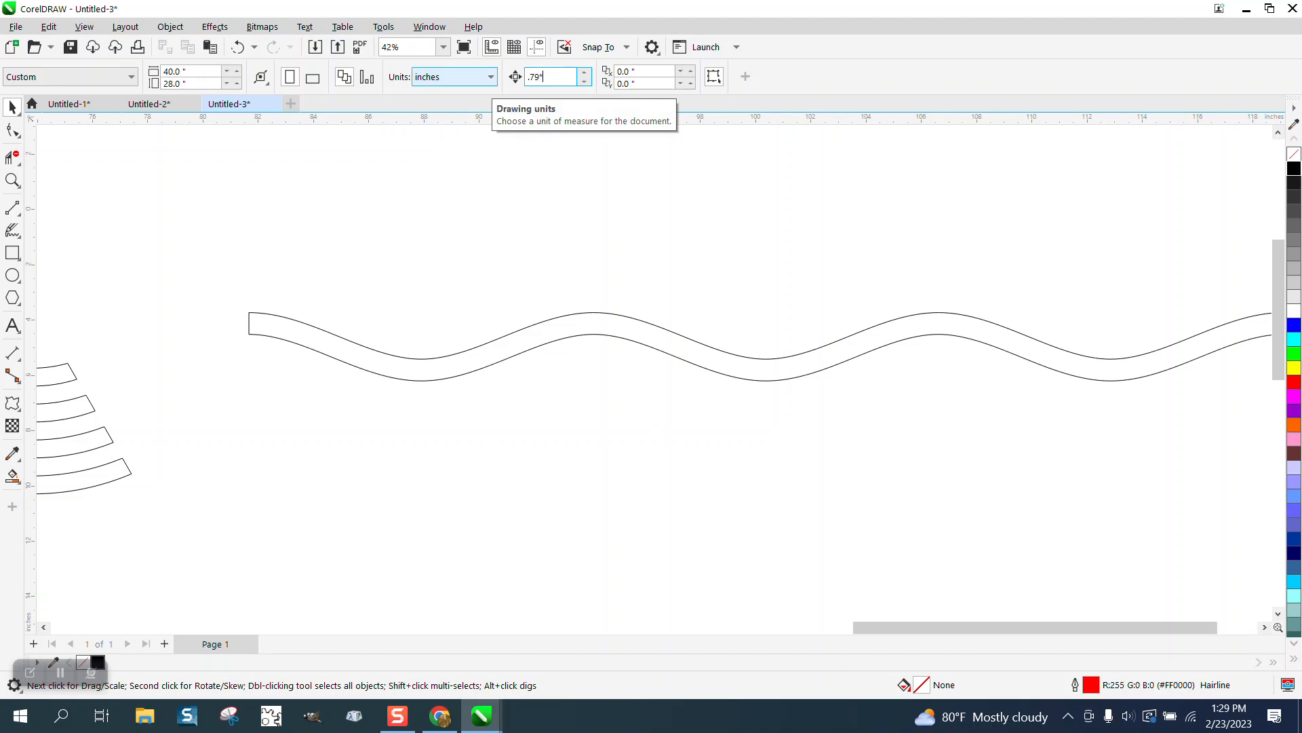
text(*2)
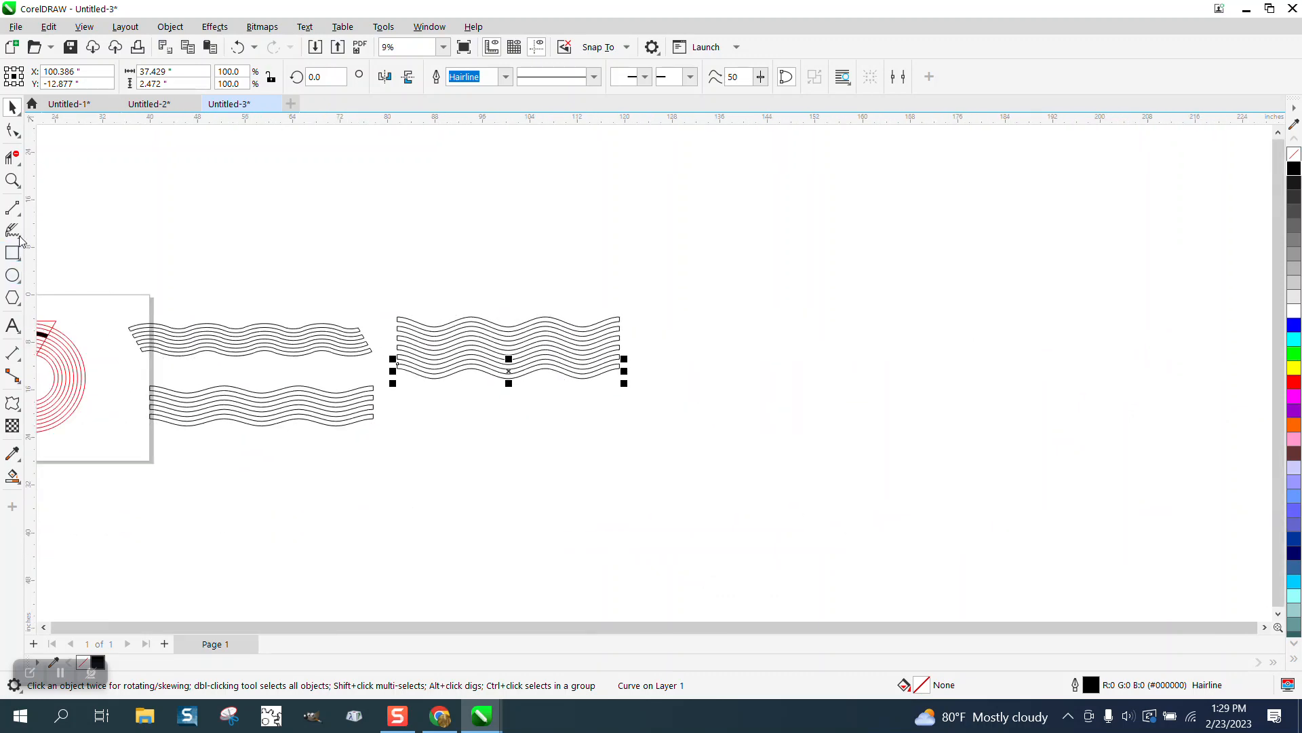
Fill the six stacked wave bands solid black with no outline.
click(14, 180)
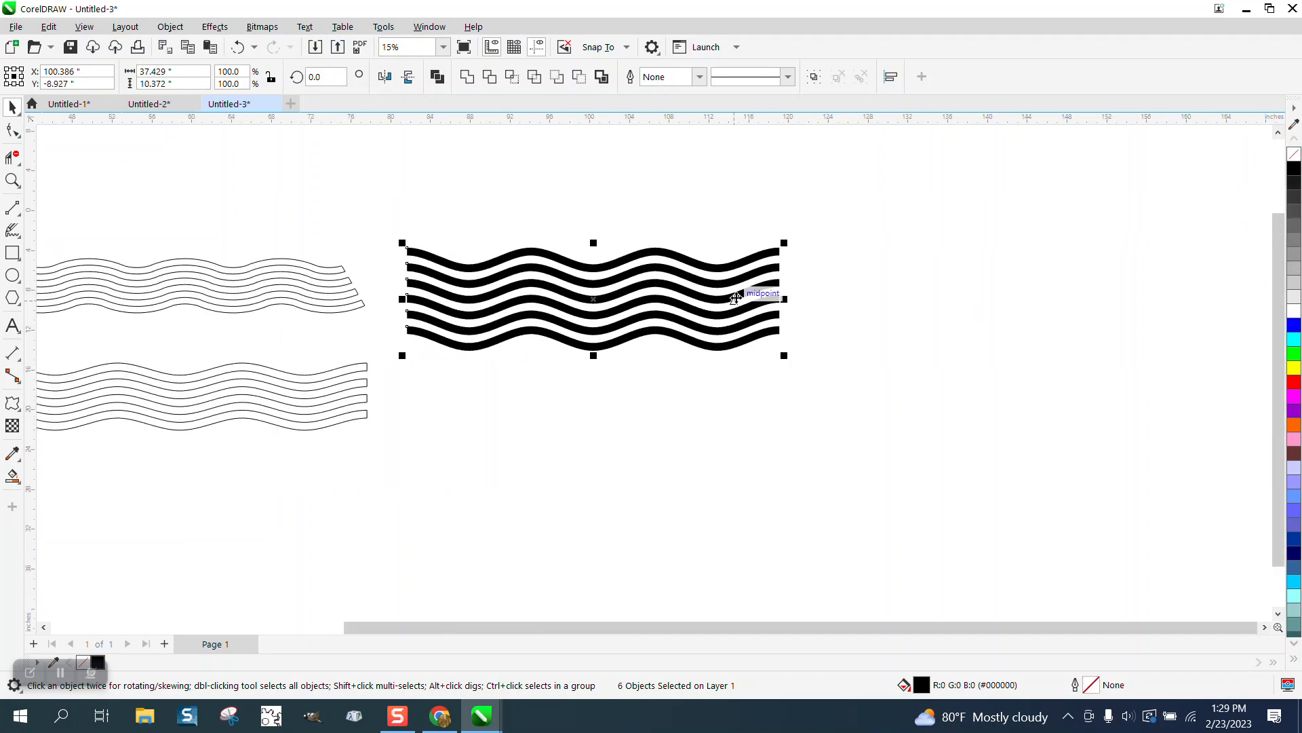
click(407, 46)
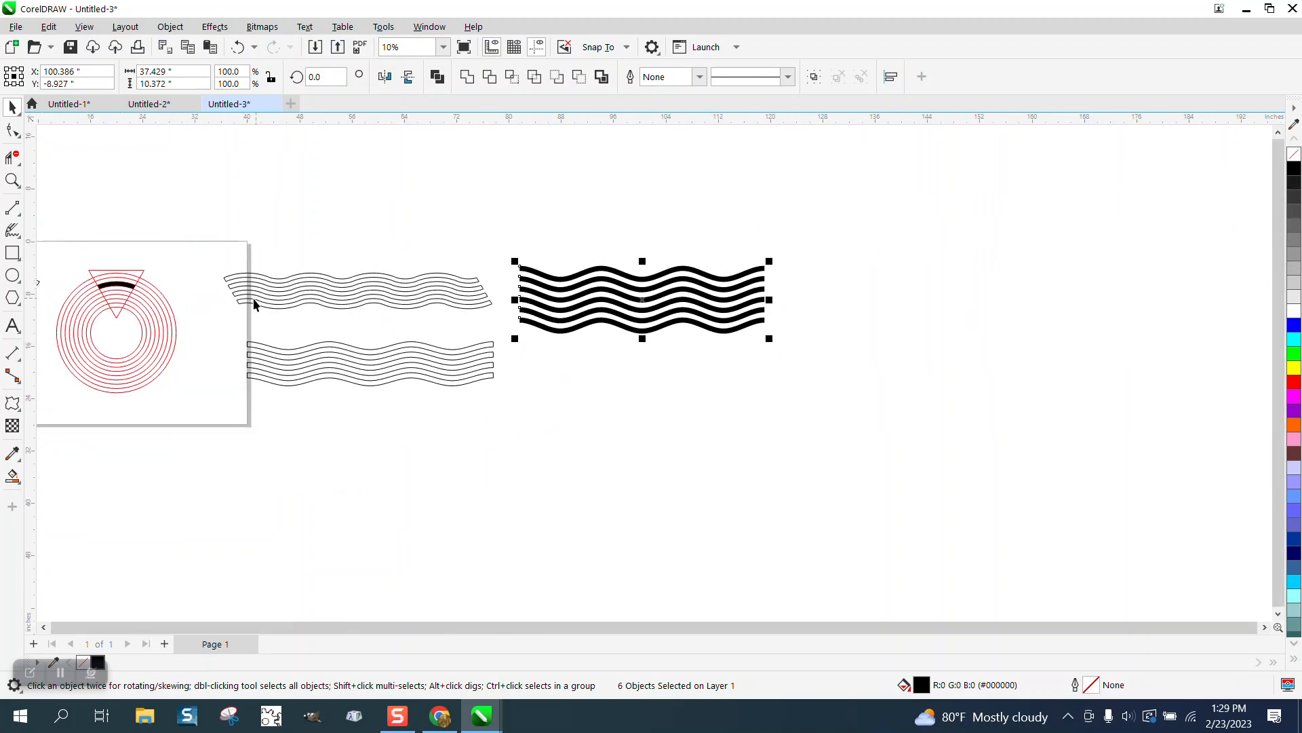
mouse_move(240, 317)
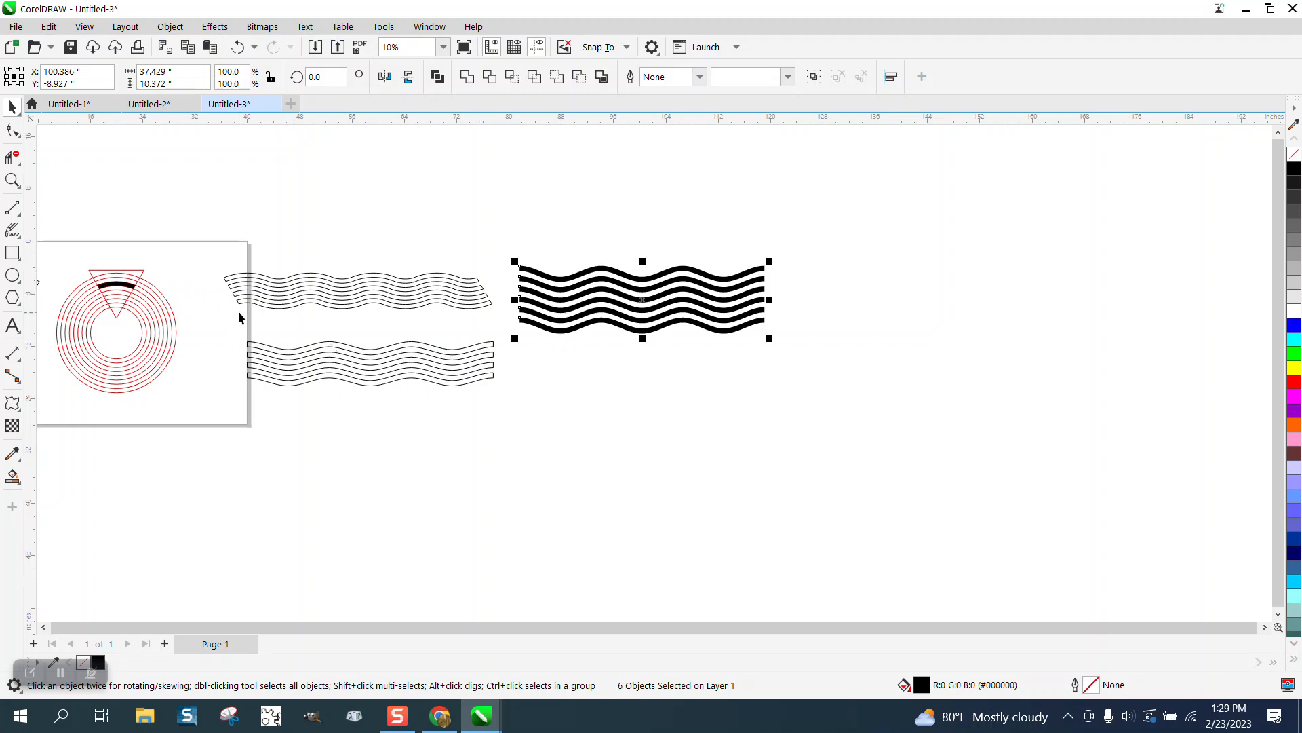
mouse_move(220, 211)
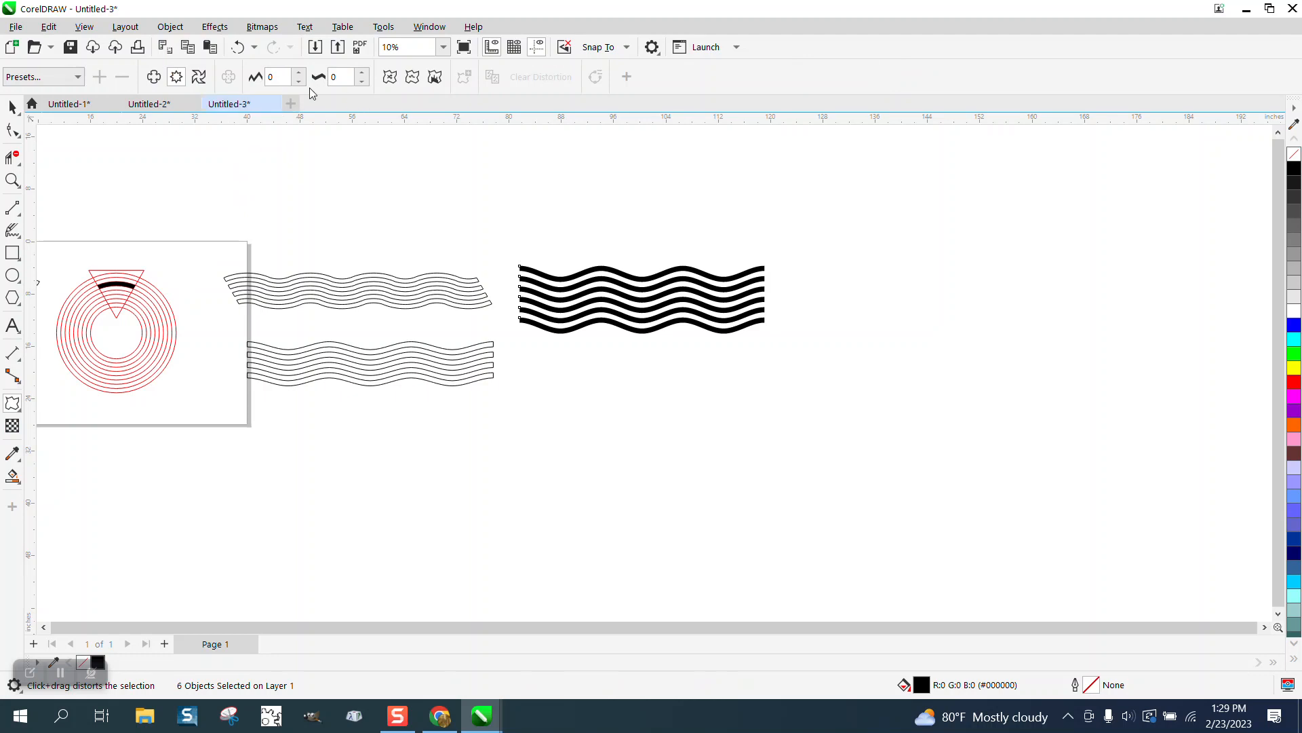
mouse_move(445, 247)
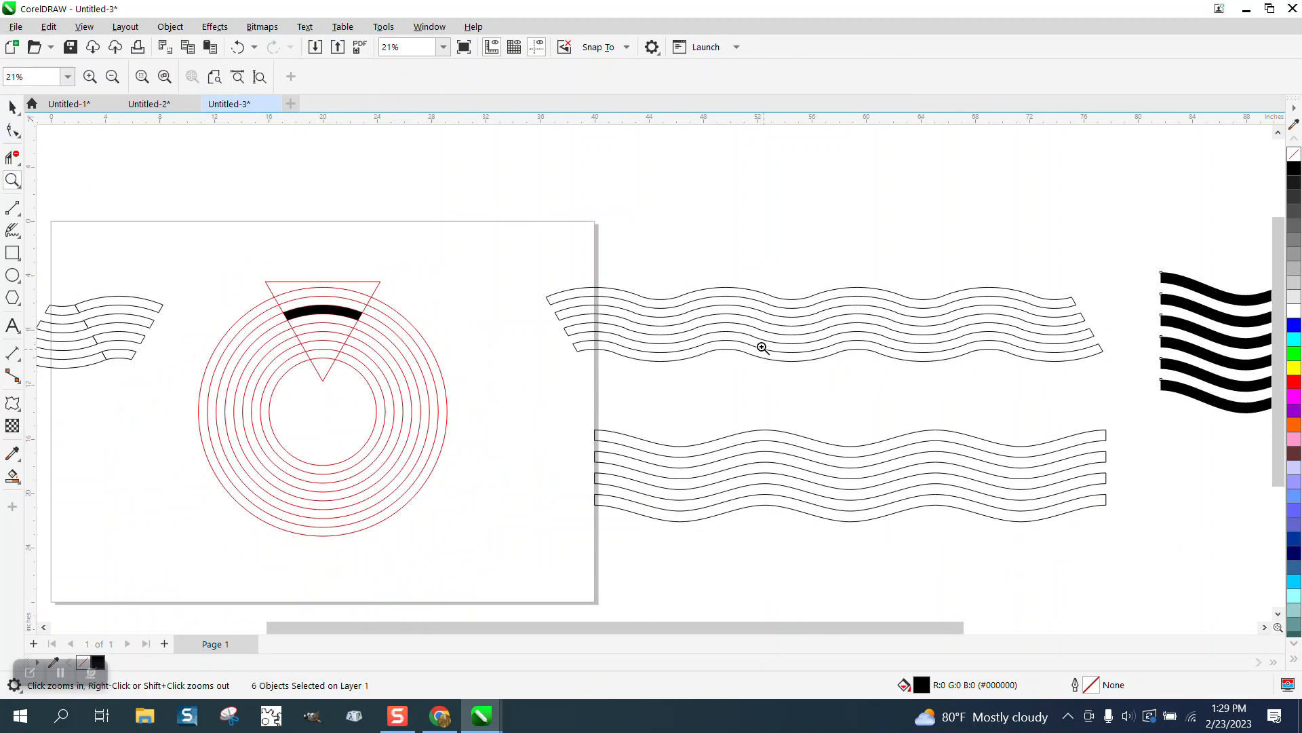
click(763, 347)
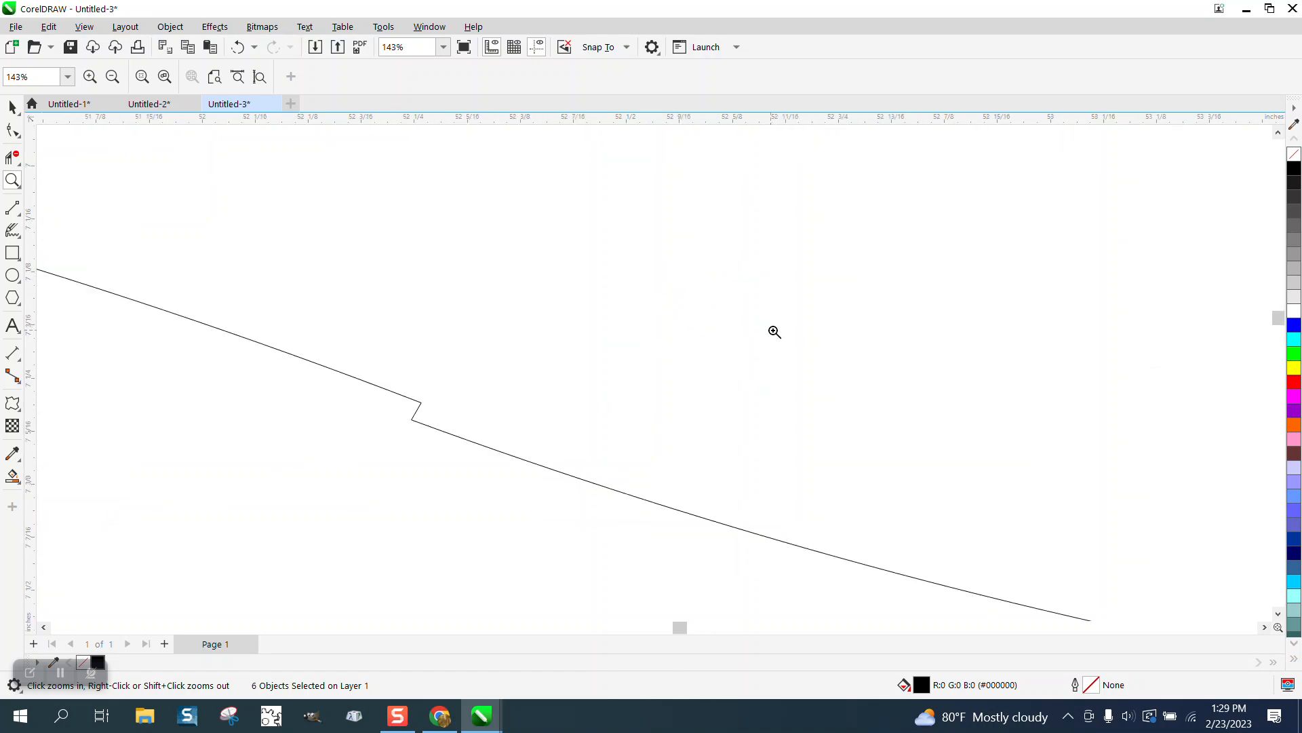
click(111, 76)
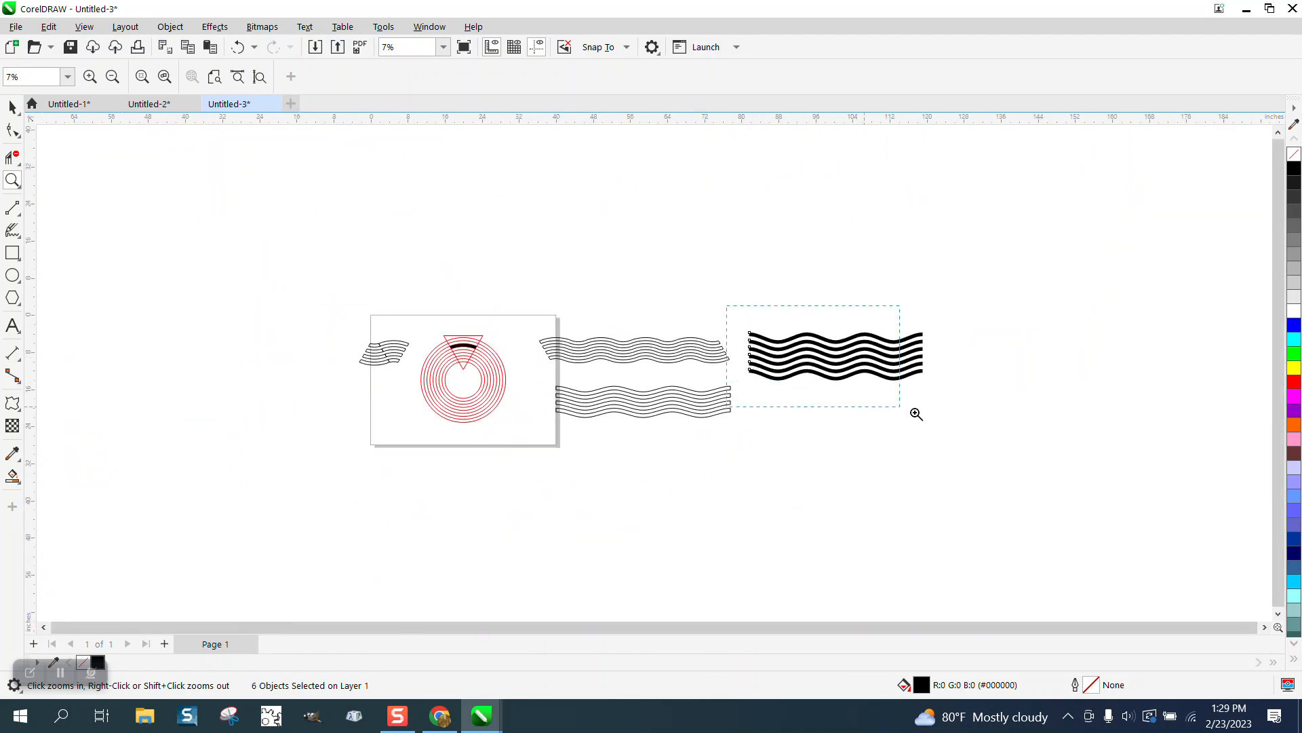
click(916, 414)
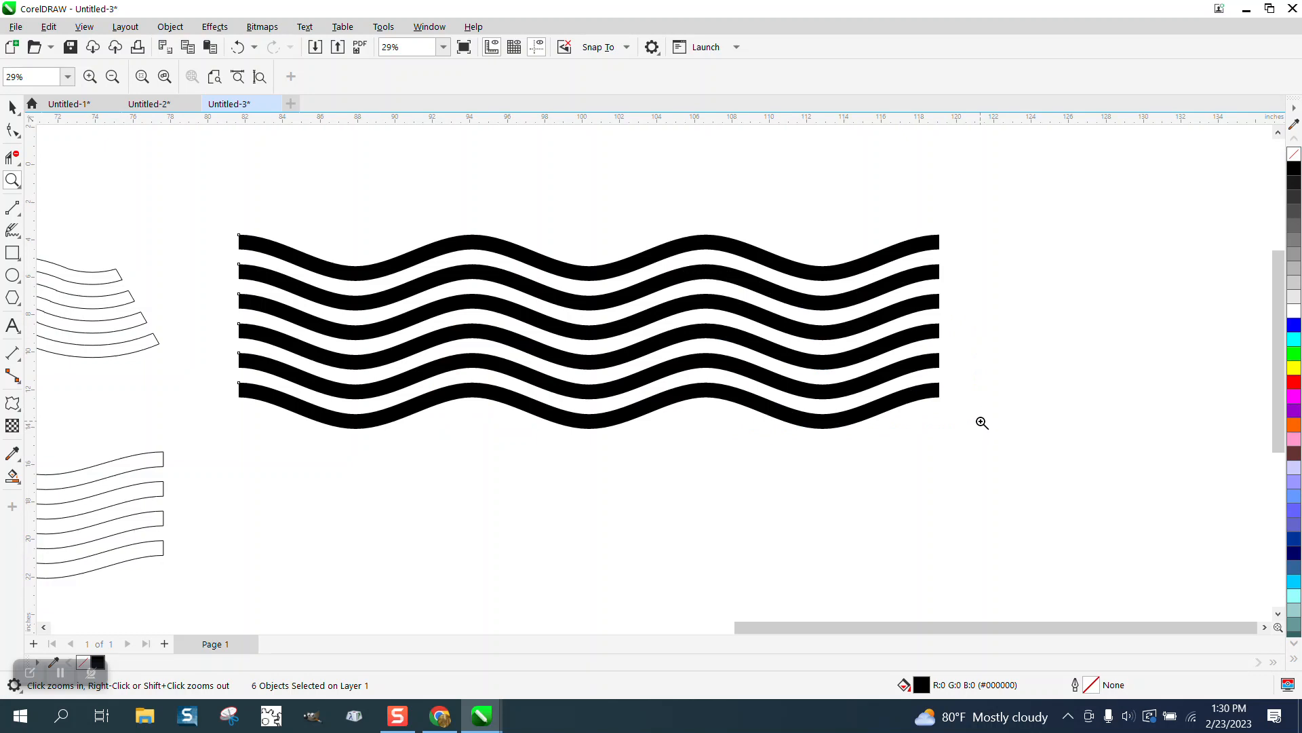